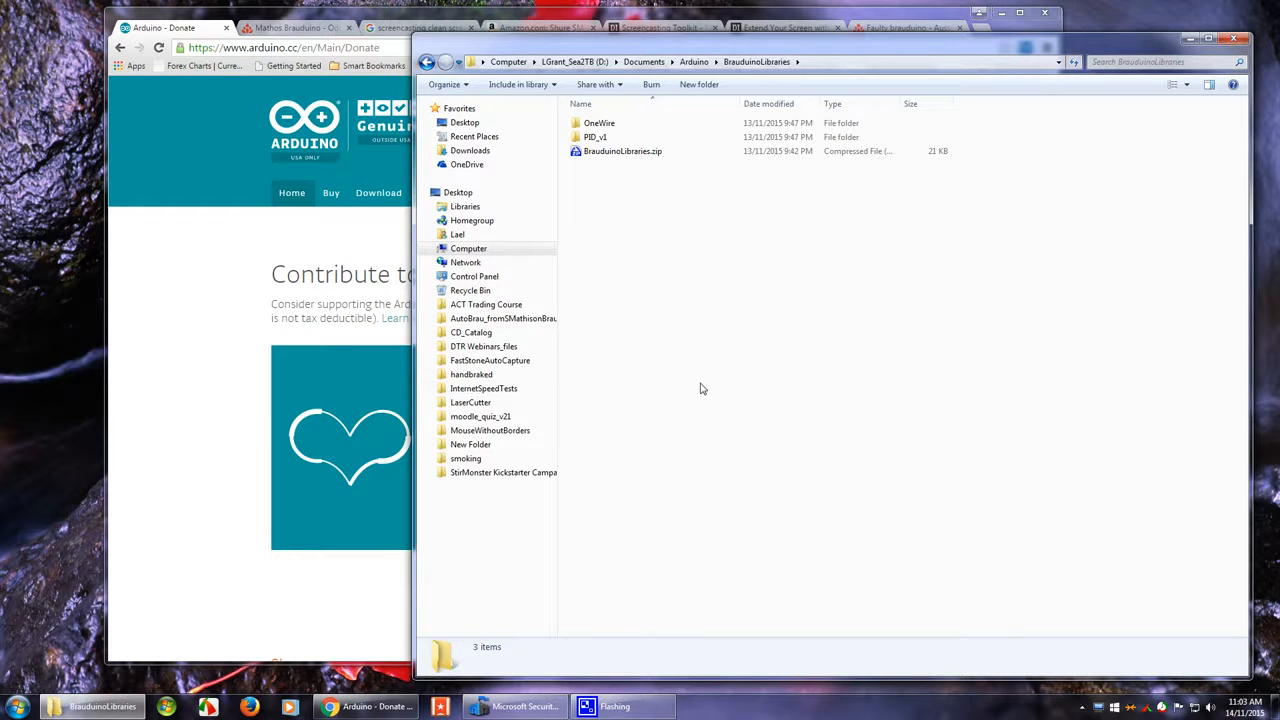
mouse_move(709, 368)
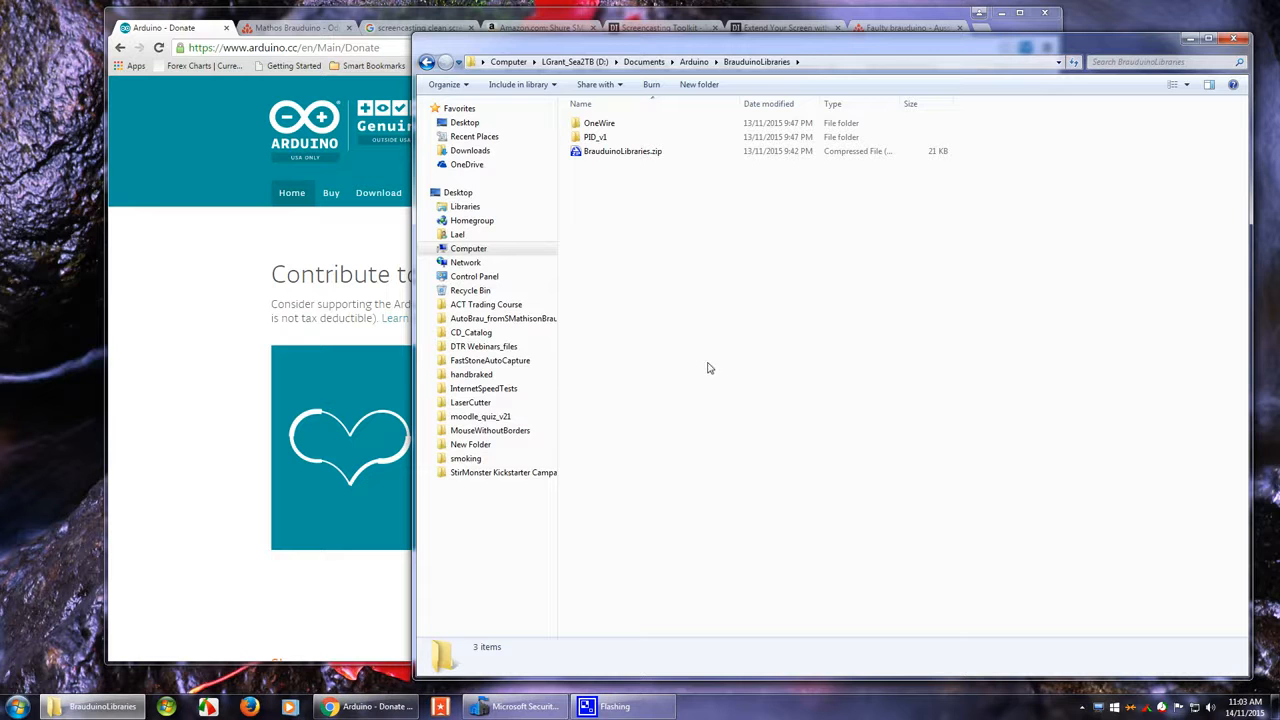
mouse_move(257, 336)
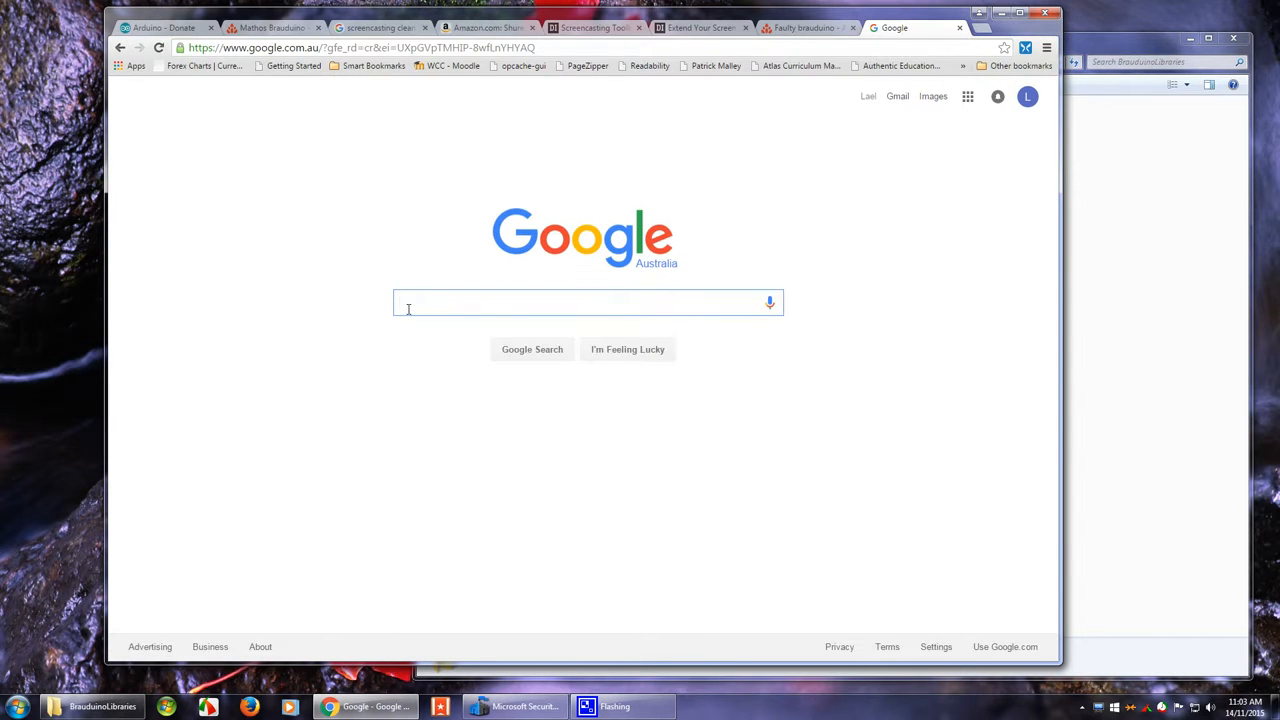
Step: Search Google for 'arduino download' and open the 'Download the latest Arduino Software' result
type("arduino download")
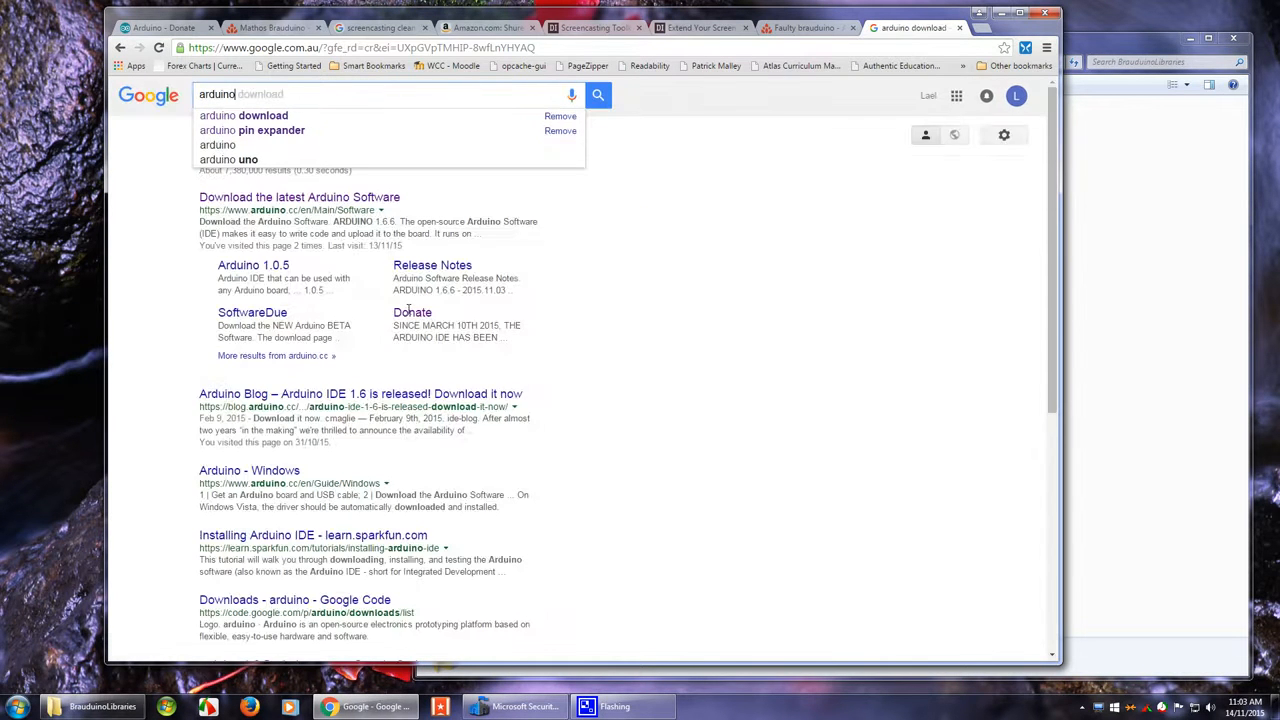
left_click(261, 115)
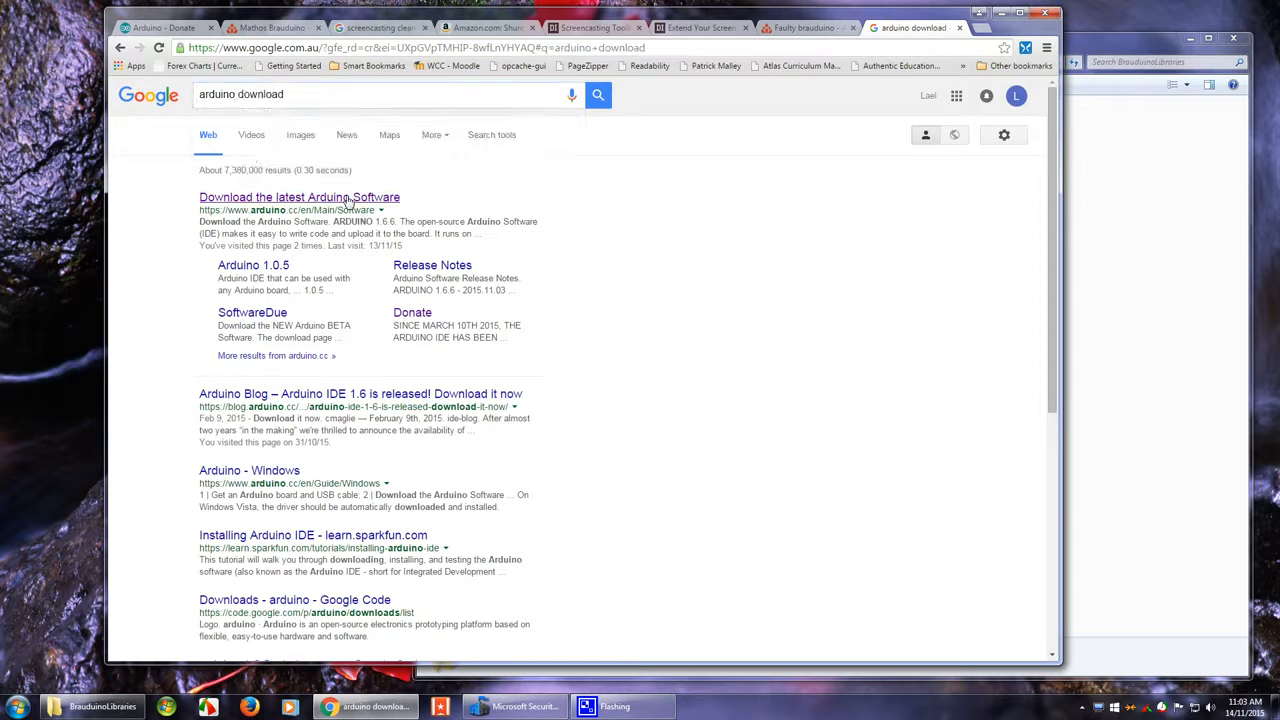
left_click(298, 196)
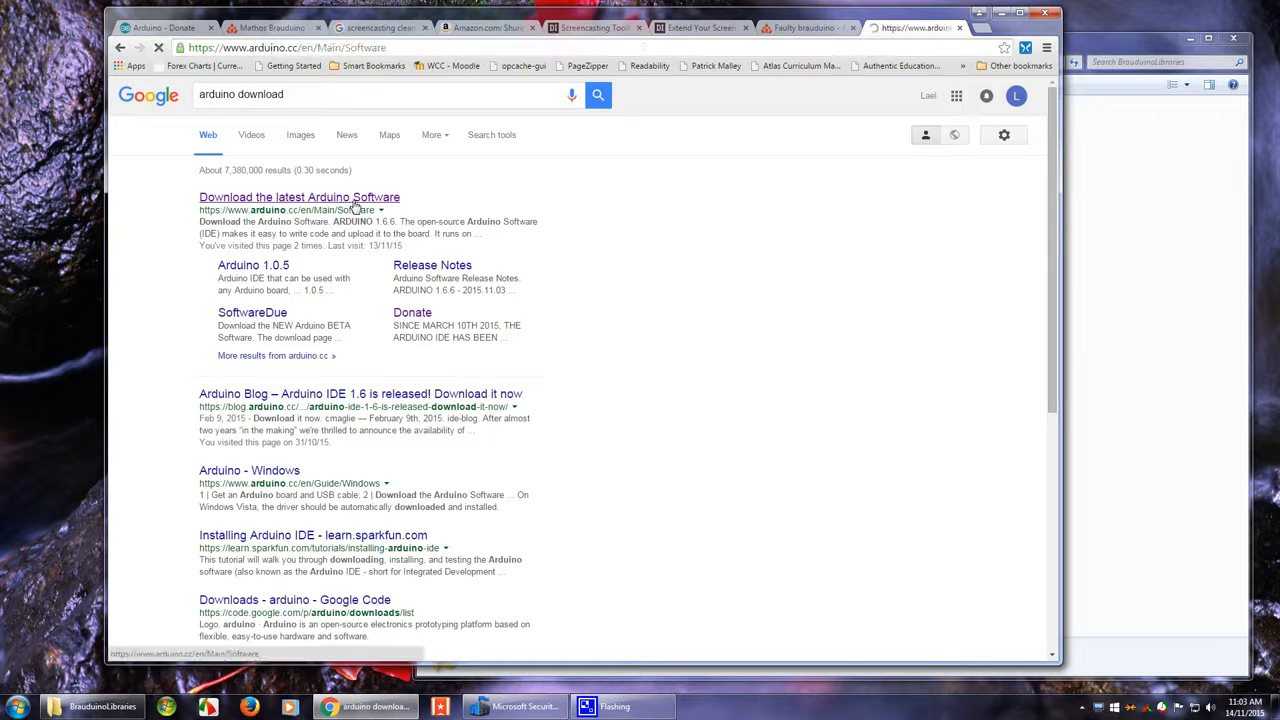
left_click(299, 196)
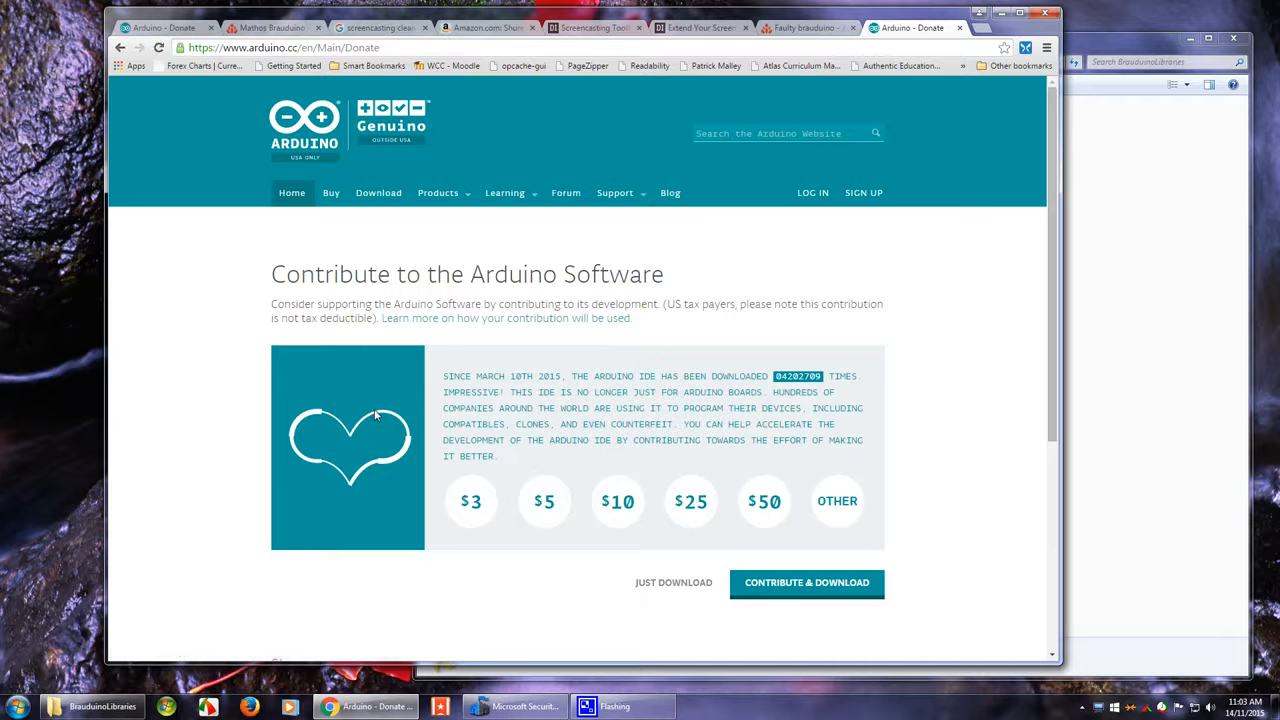
mouse_move(392, 406)
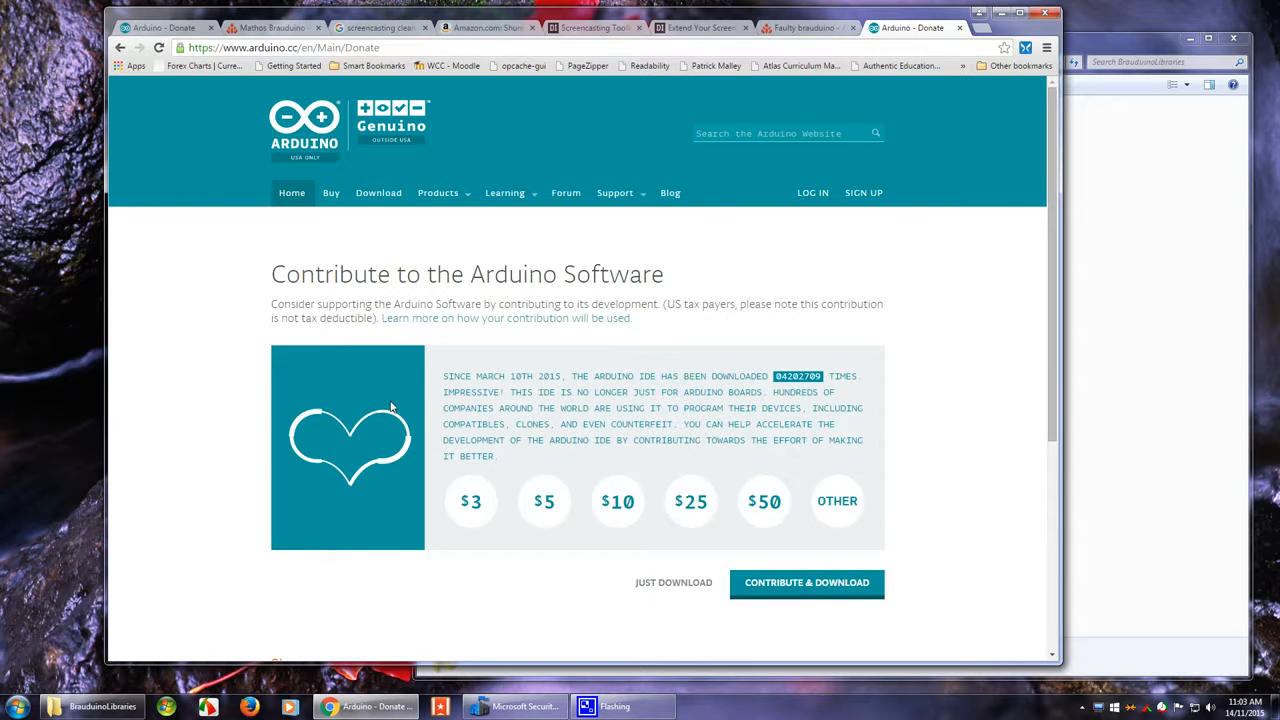
mouse_move(678, 587)
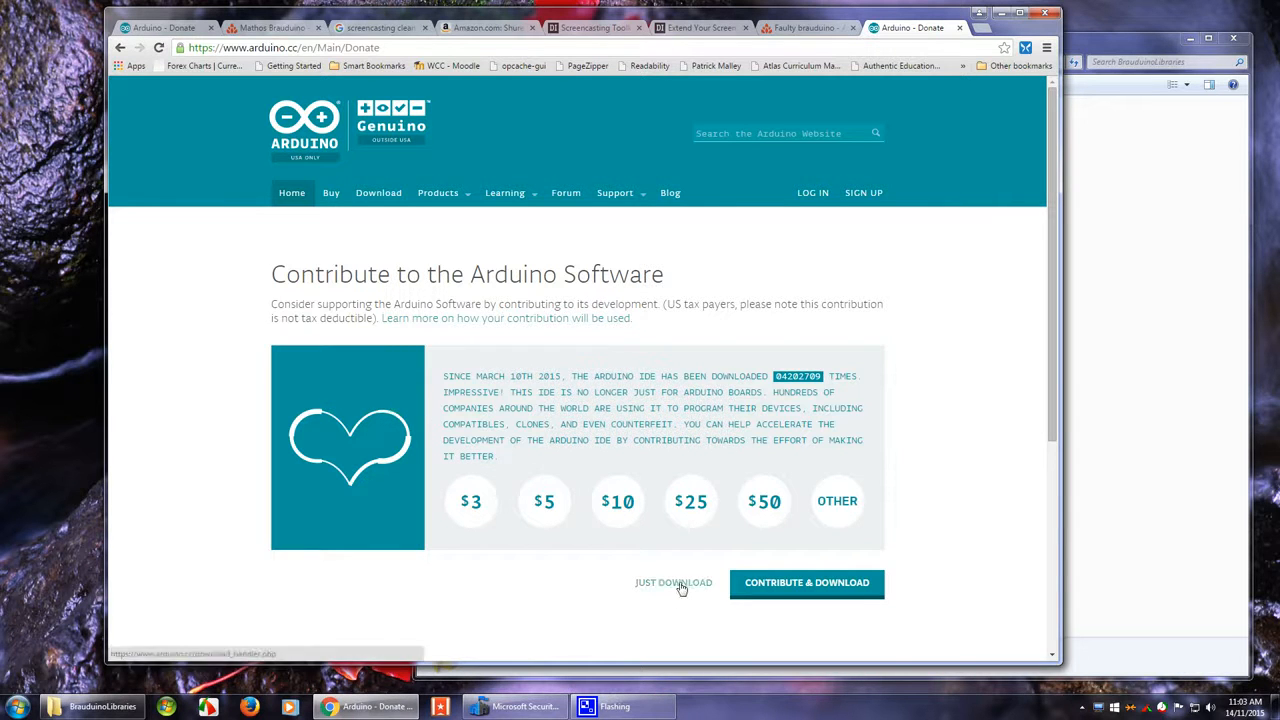
Step: Request the Windows installer via JUST DOWNLOAD, getting arduino-1.6.6-windows.exe offered for Downloads
left_click(673, 582)
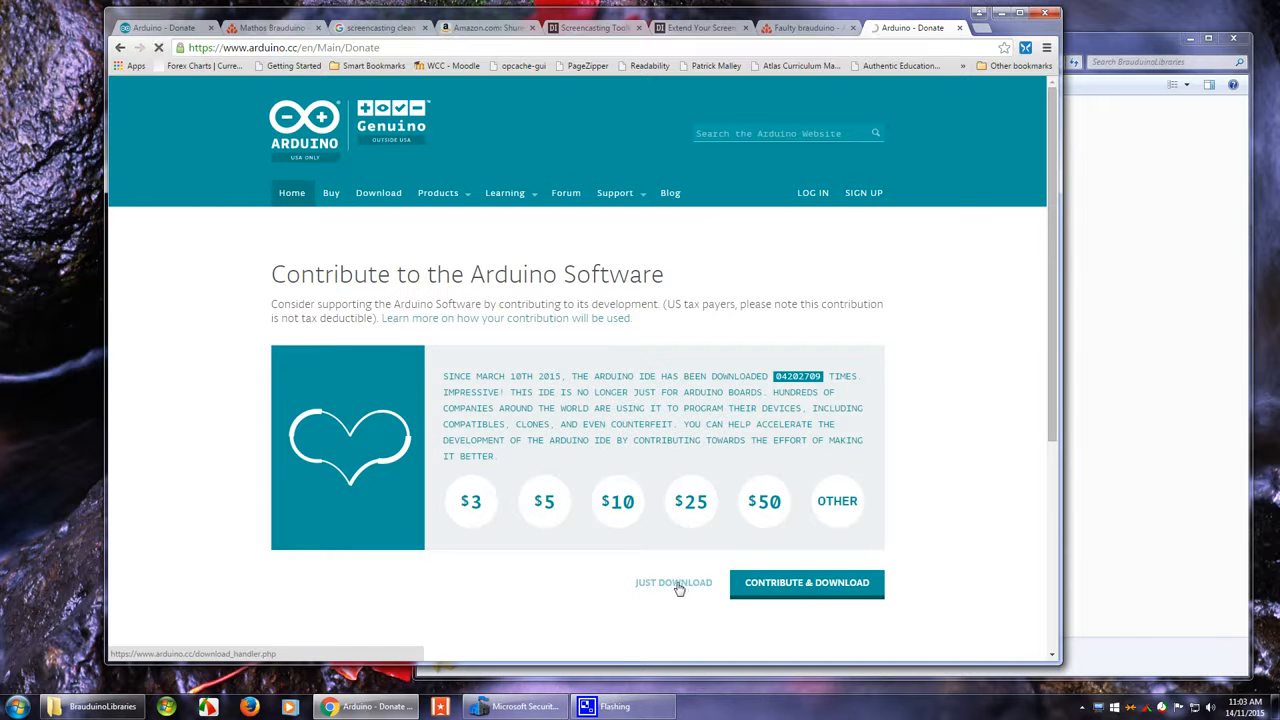
left_click(673, 582)
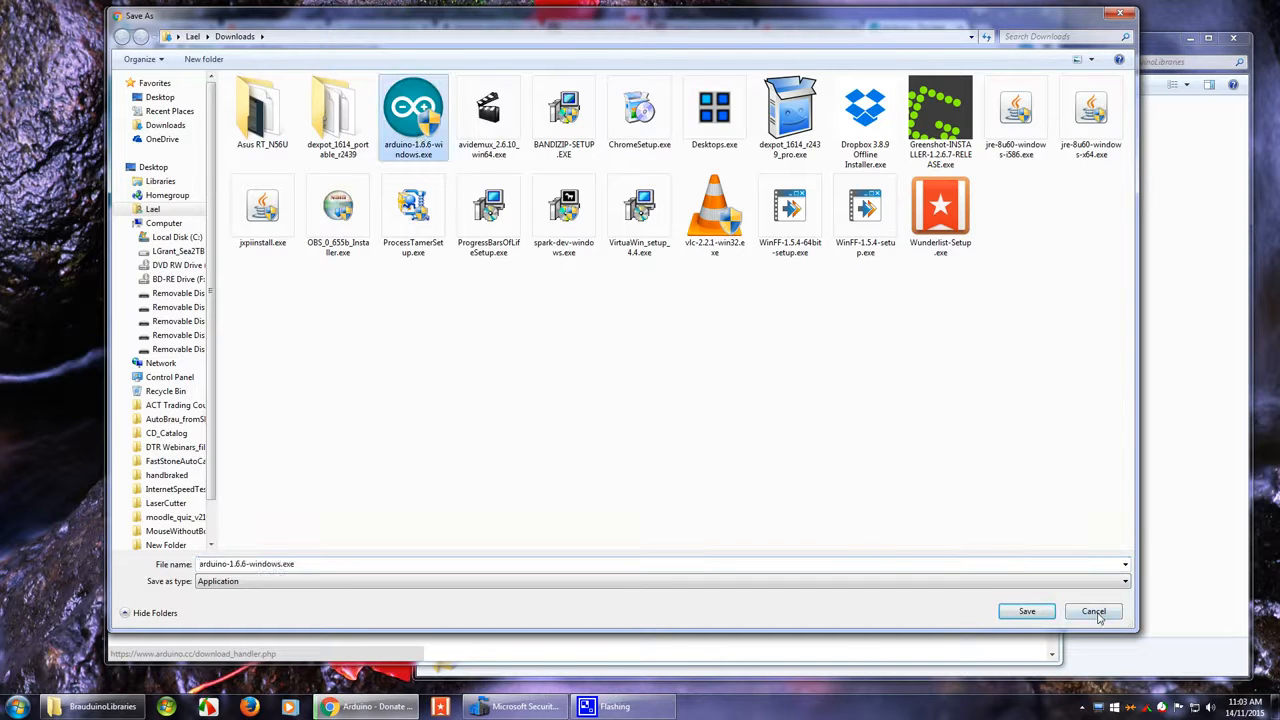
mouse_move(1103, 613)
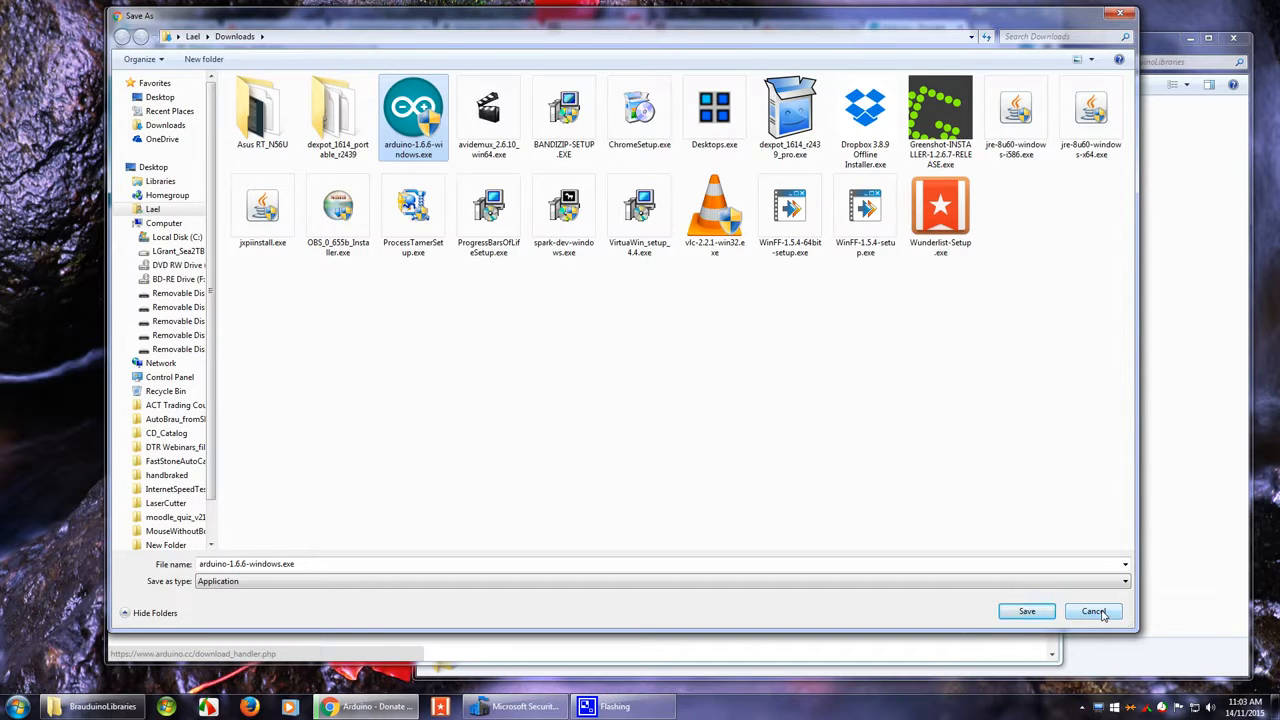
Step: Cancel the duplicate download and browse to the Downloads folder in Explorer
left_click(1092, 611)
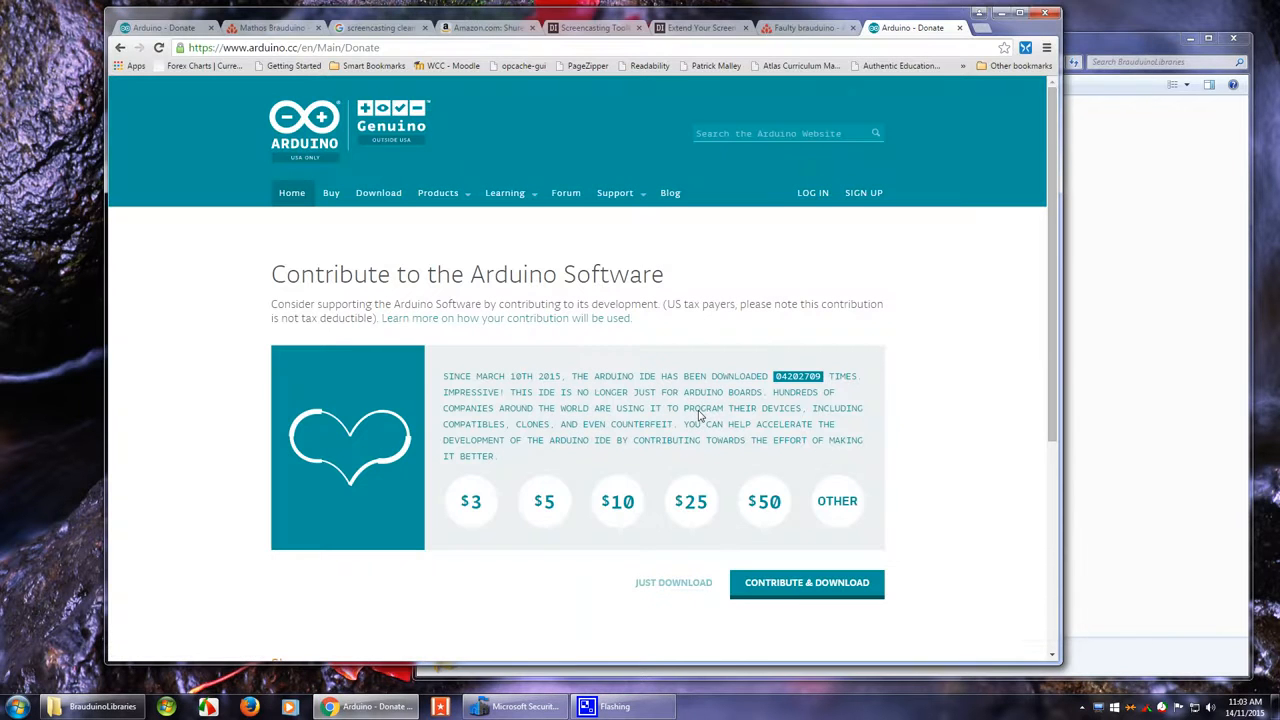
left_click(213, 706)
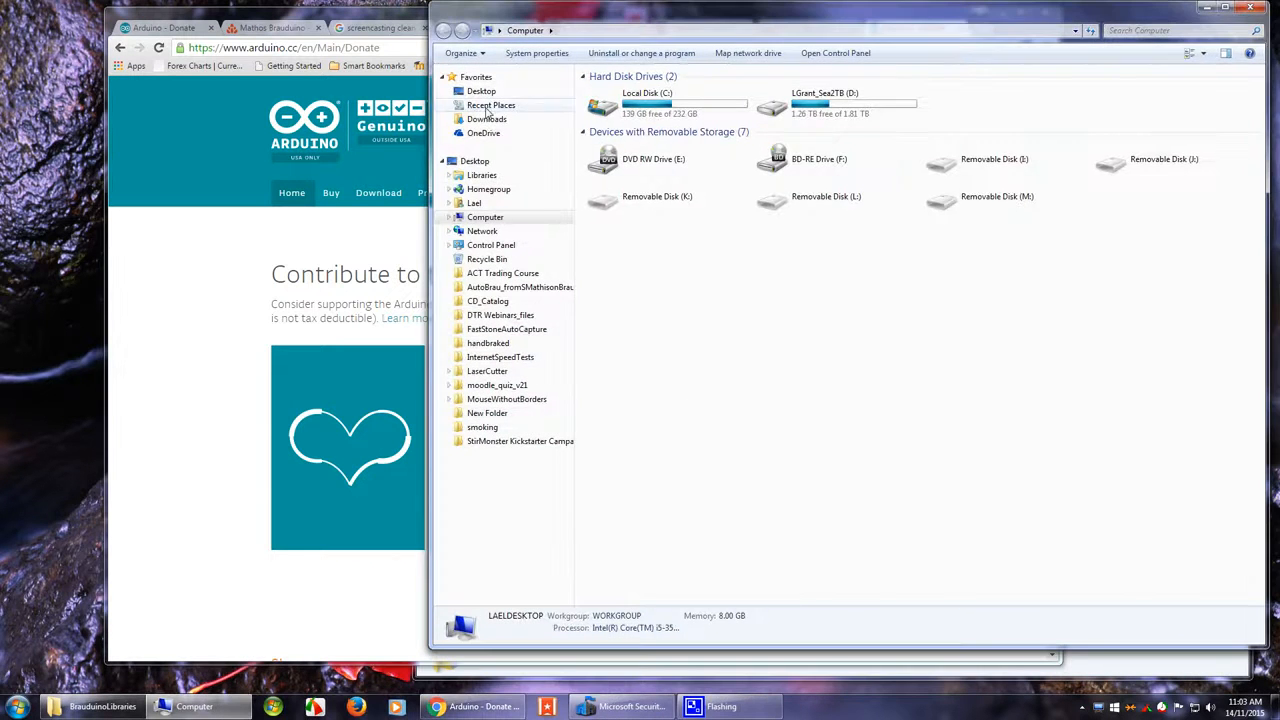
left_click(486, 119)
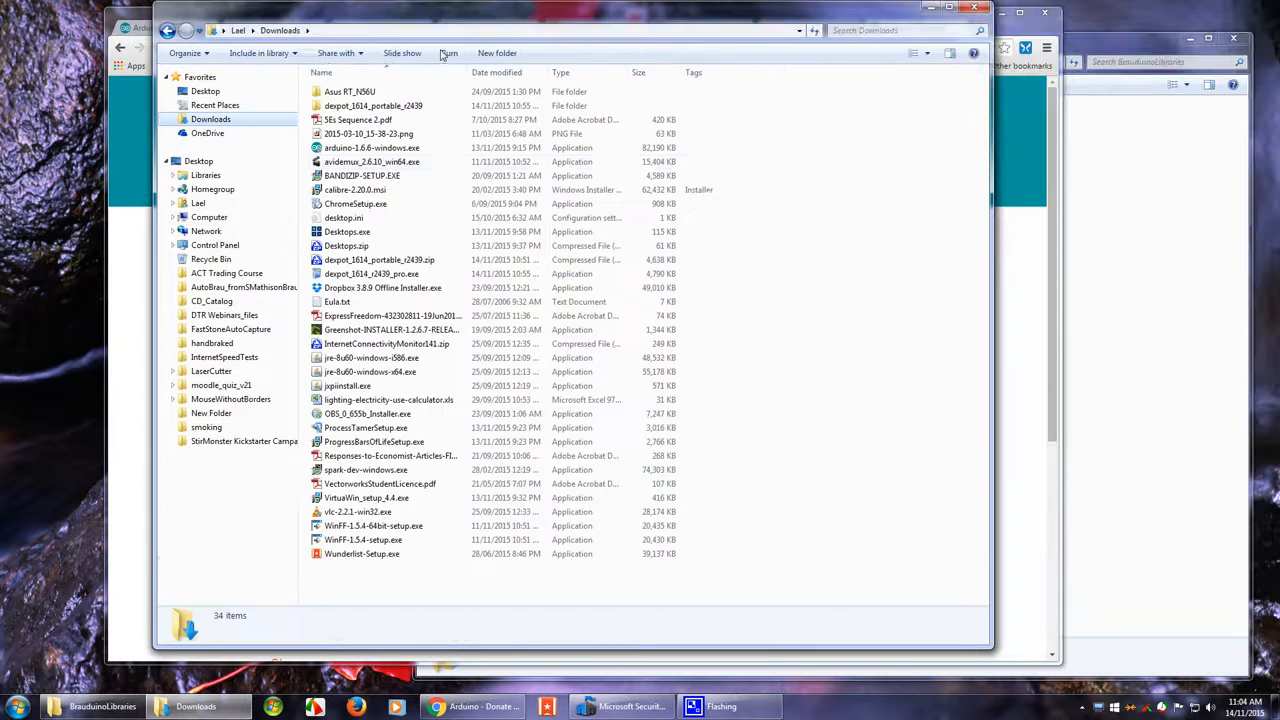
Step: Run arduino-1.6.6-windows.exe and agree to uninstall the existing Arduino version first
left_click(368, 147)
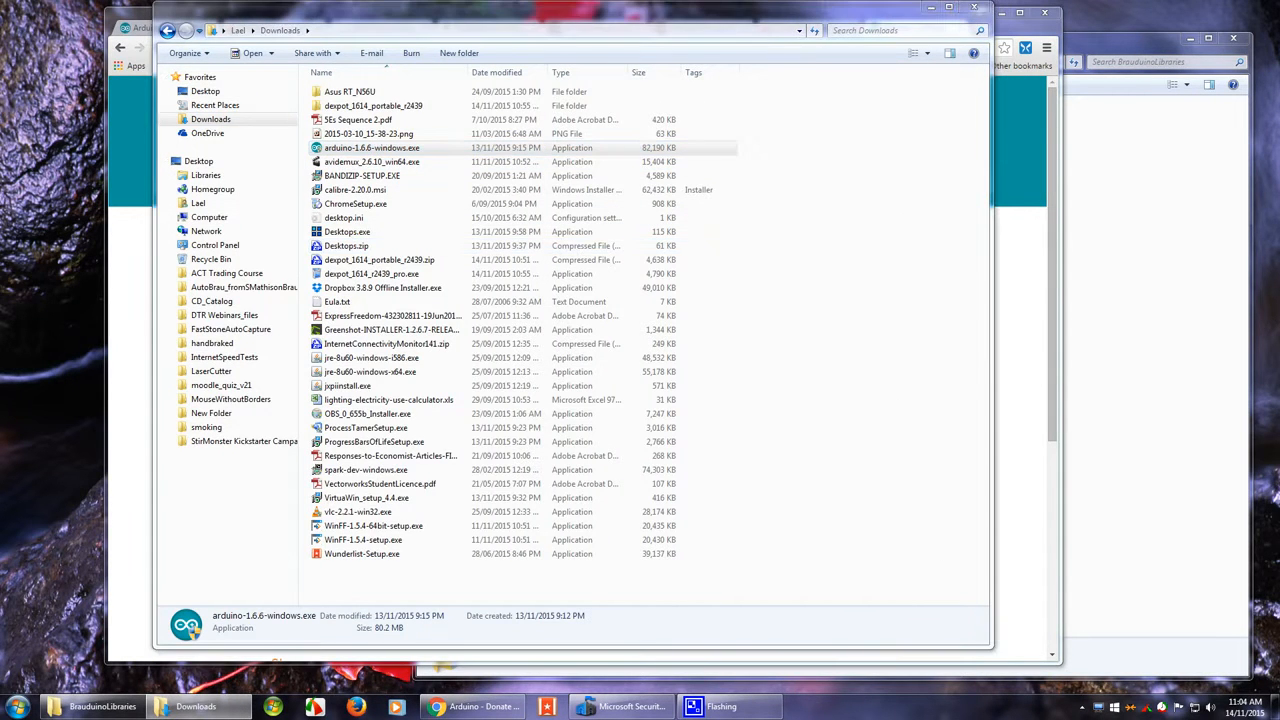
double_click(372, 147)
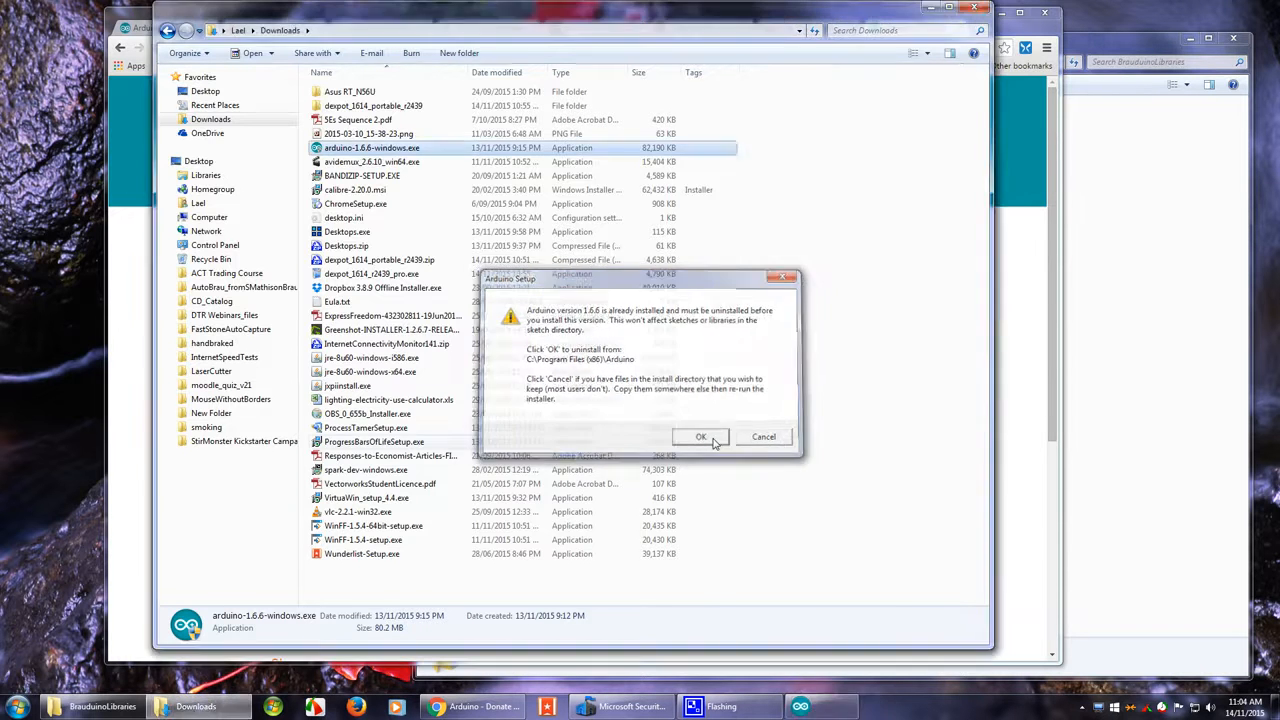
left_click(701, 437)
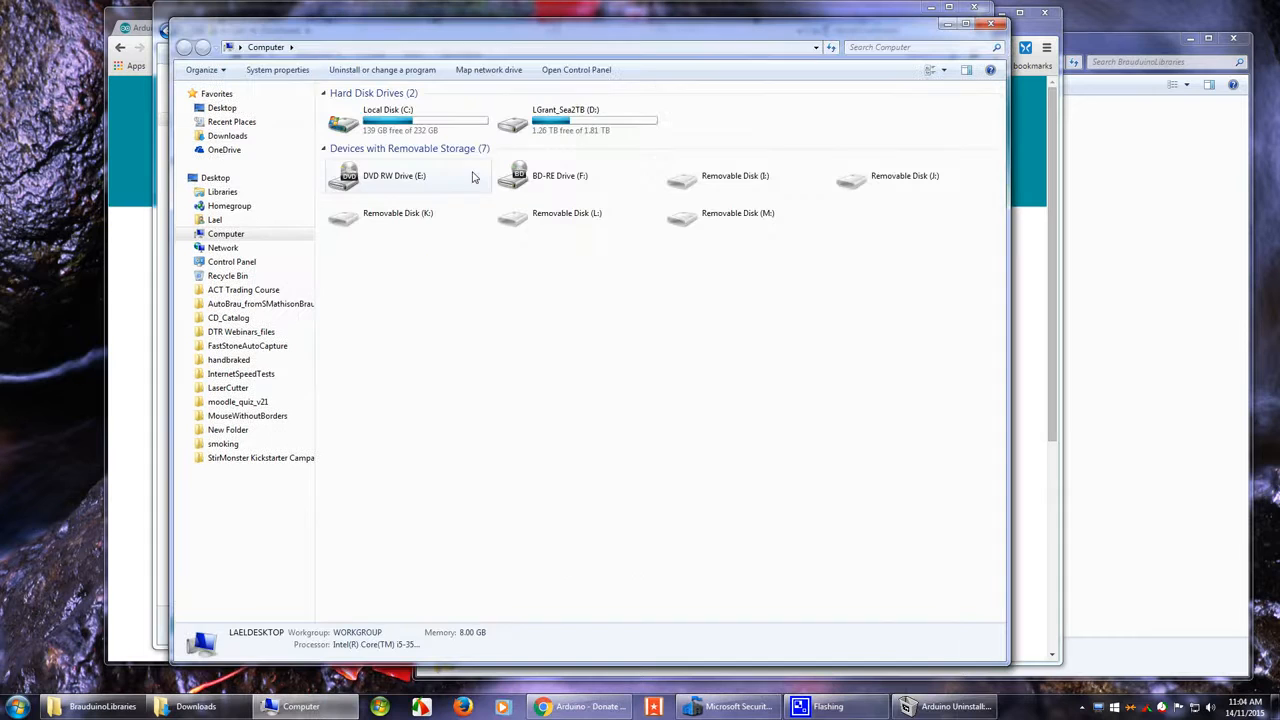
Step: Browse to C:\Program Files (x86)\Arduino\libraries, which lists OneWire and PID_v1
double_click(388, 120)
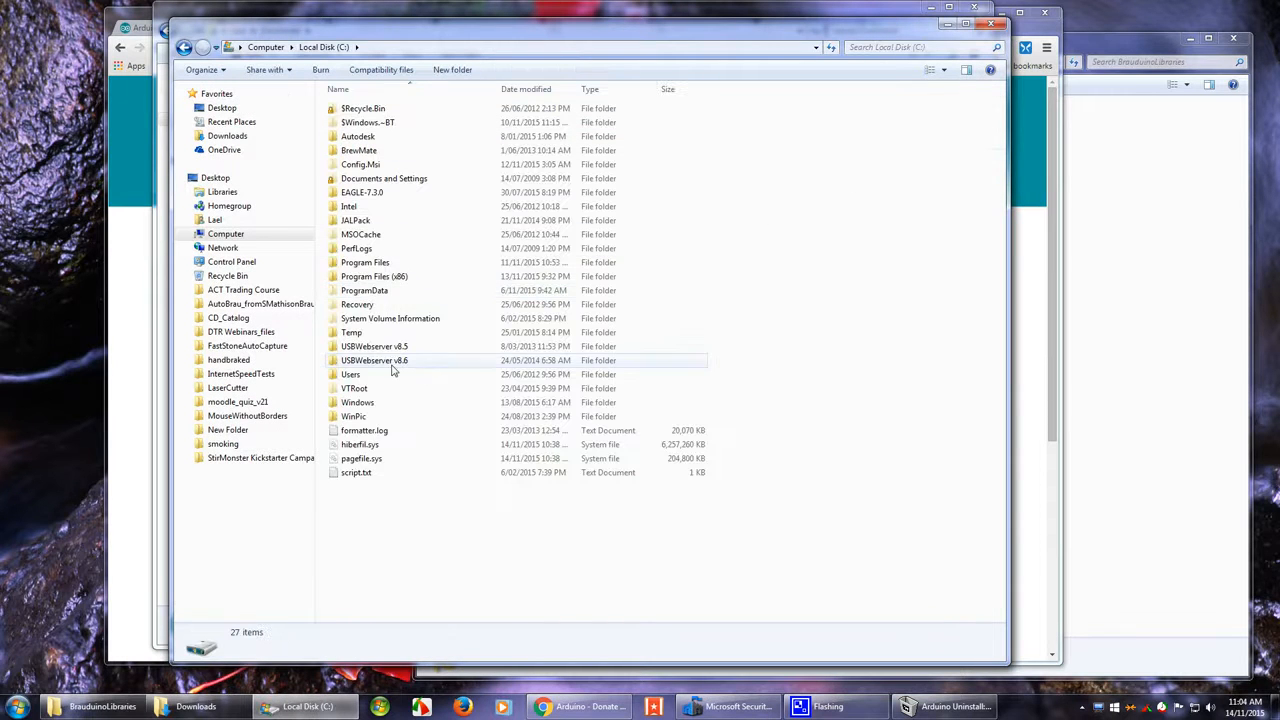
double_click(374, 276)
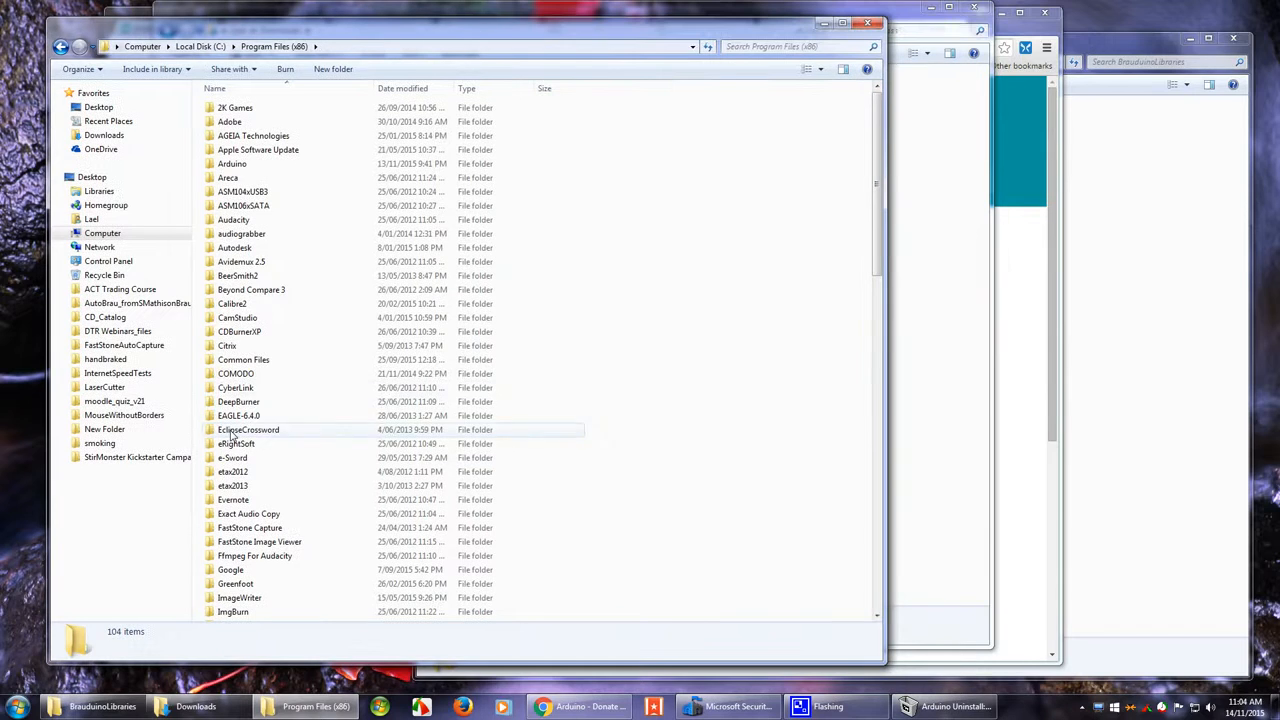
double_click(231, 163)
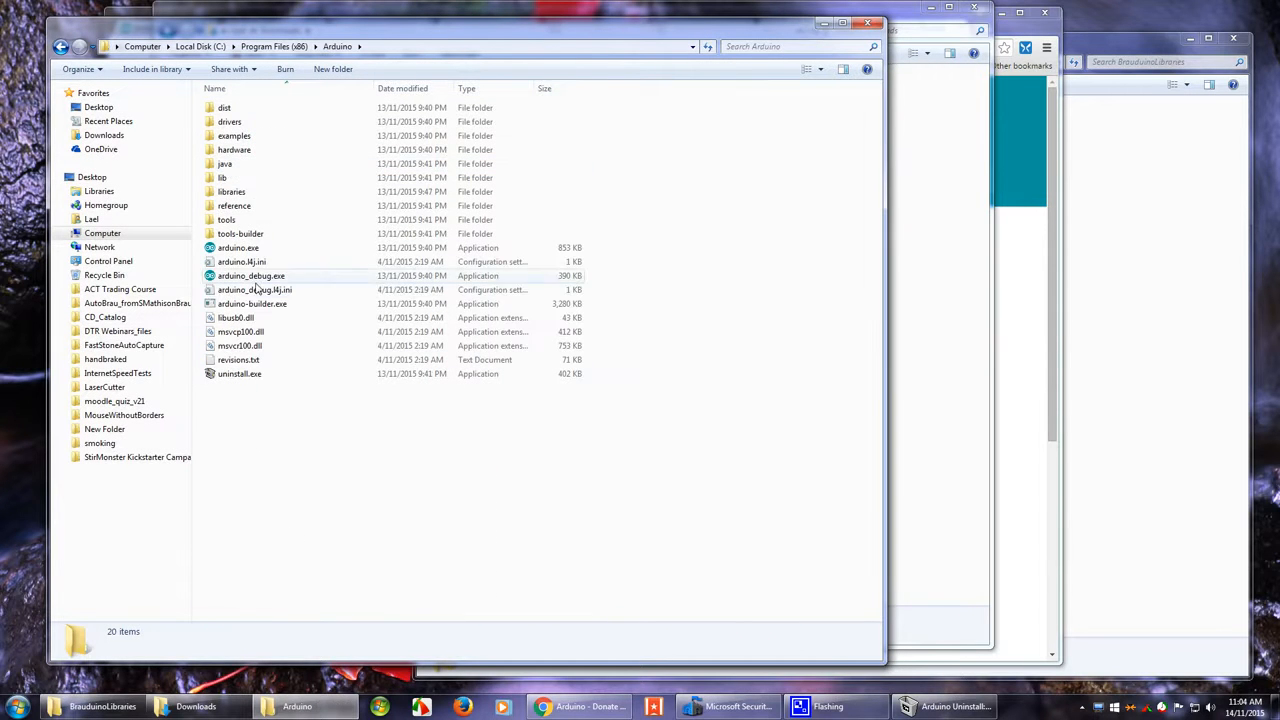
left_click(231, 191)
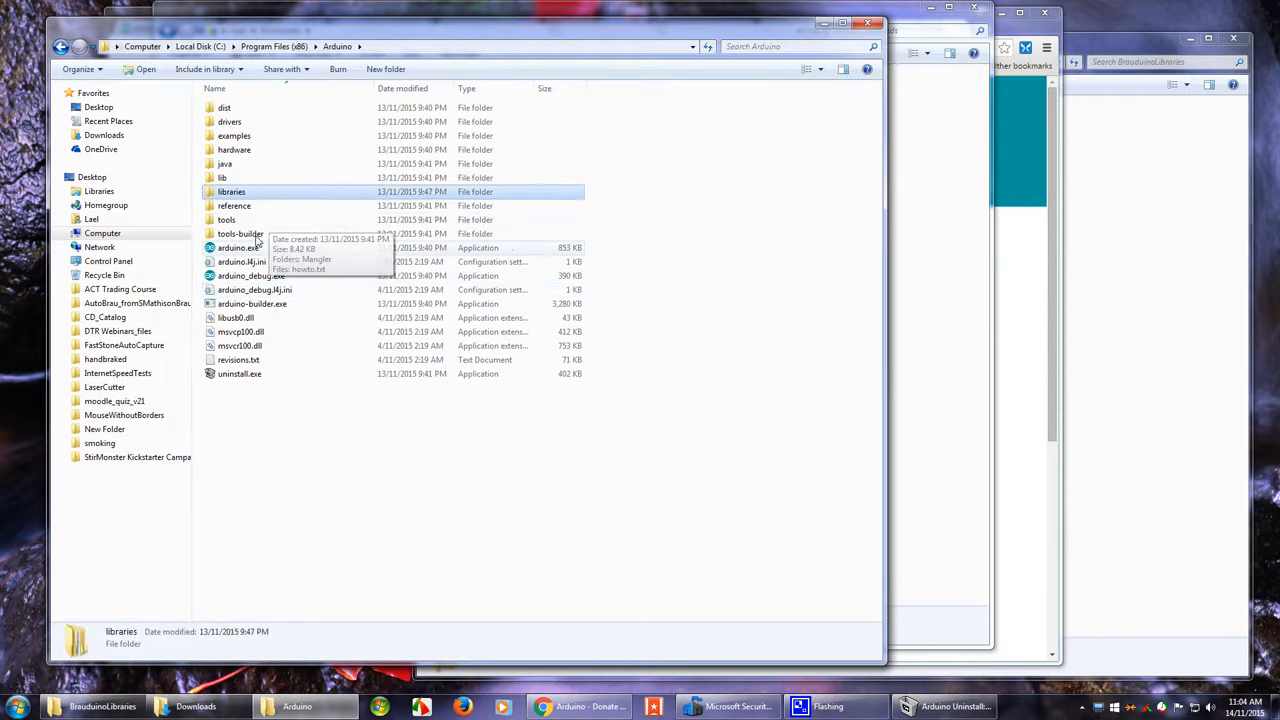
double_click(231, 191)
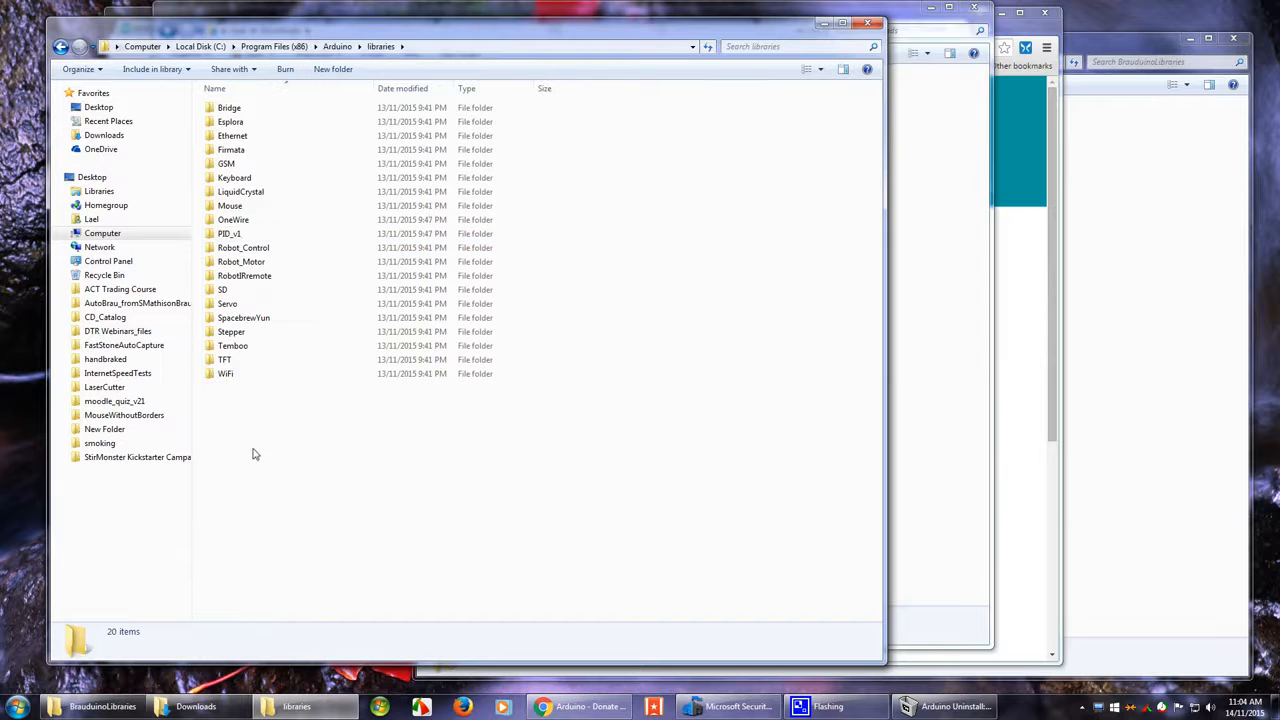
mouse_move(797, 575)
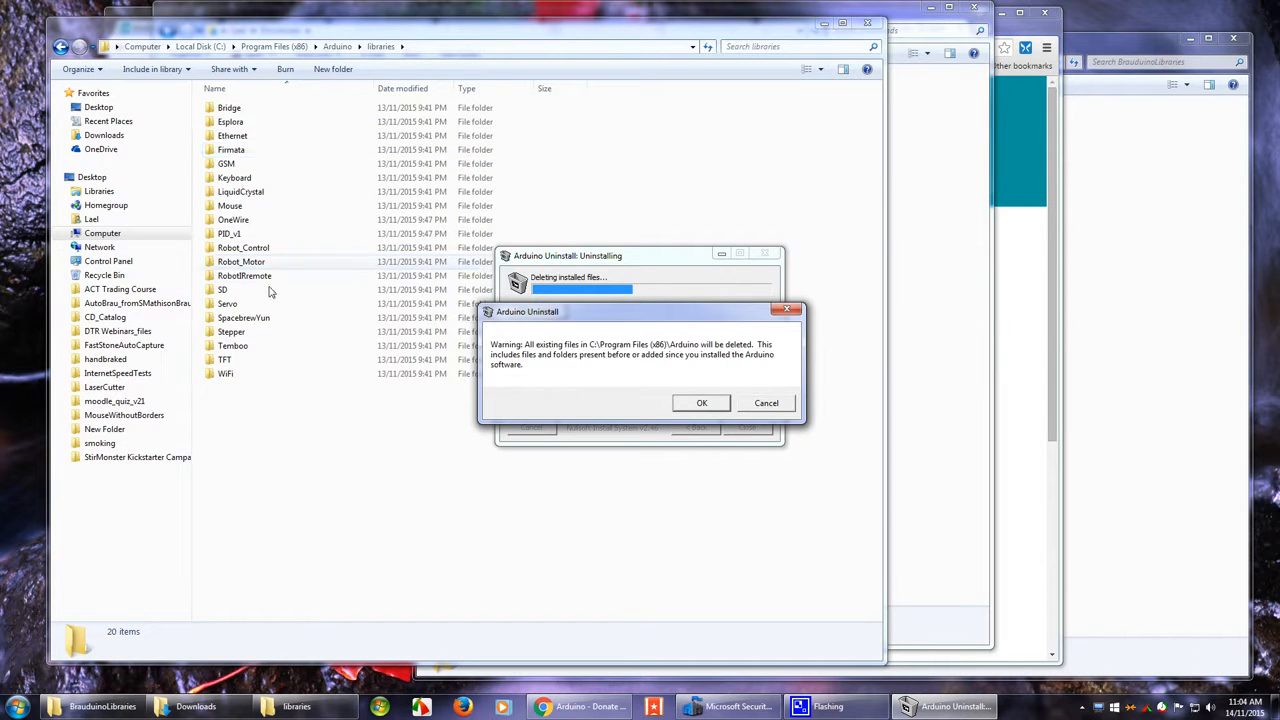
Step: Confirm deleting the old Arduino files and acknowledge the finished uninstall
left_click(701, 403)
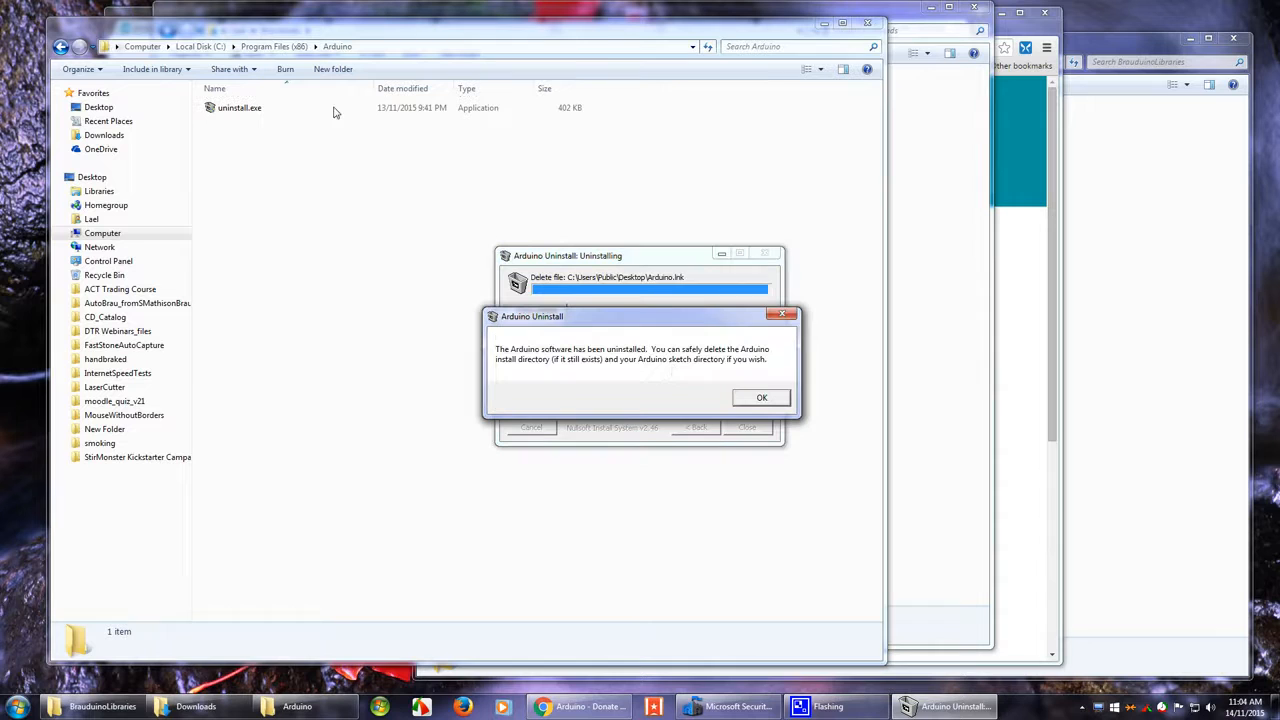
left_click(761, 397)
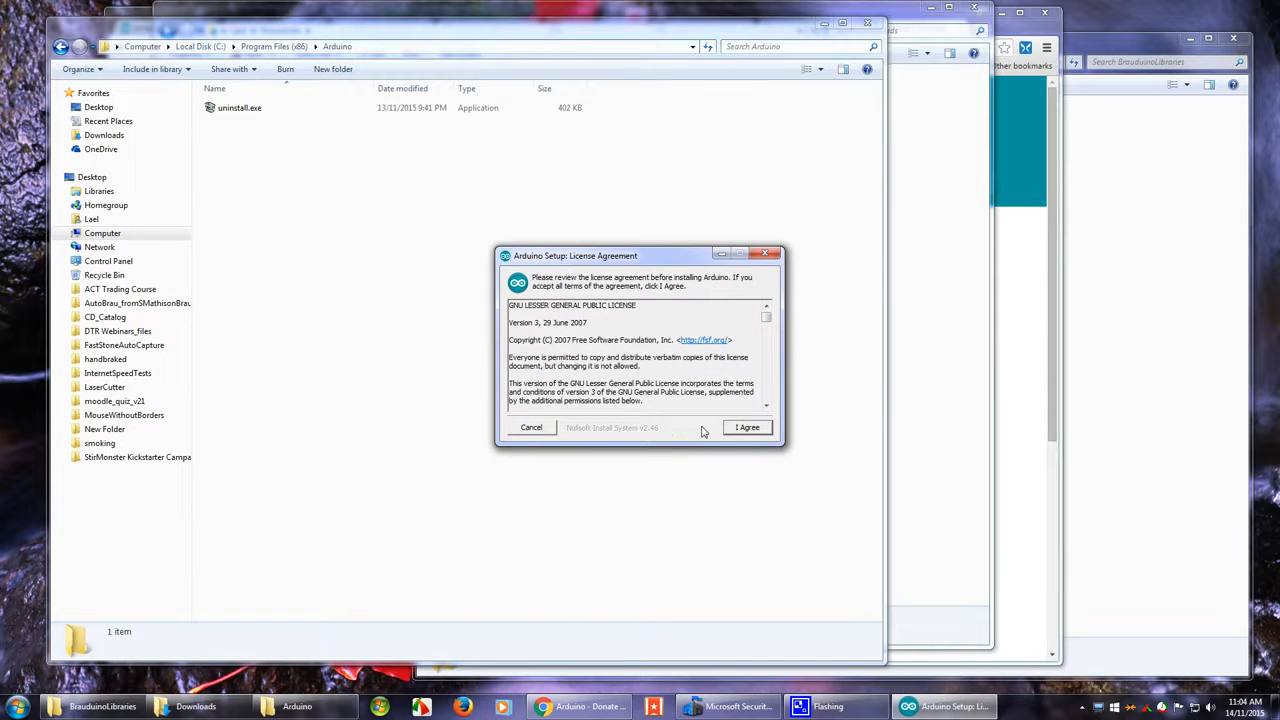
Step: Accept the Arduino Setup license and continue with all default components
left_click(747, 427)
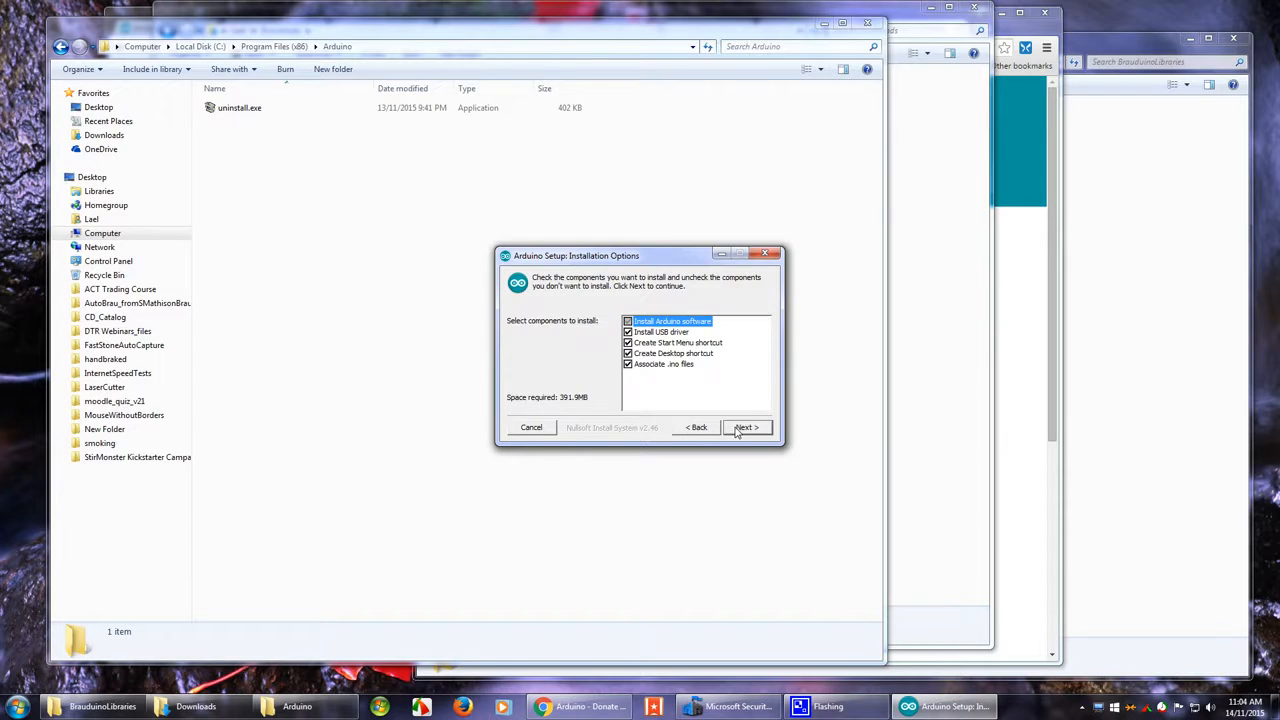
left_click(746, 427)
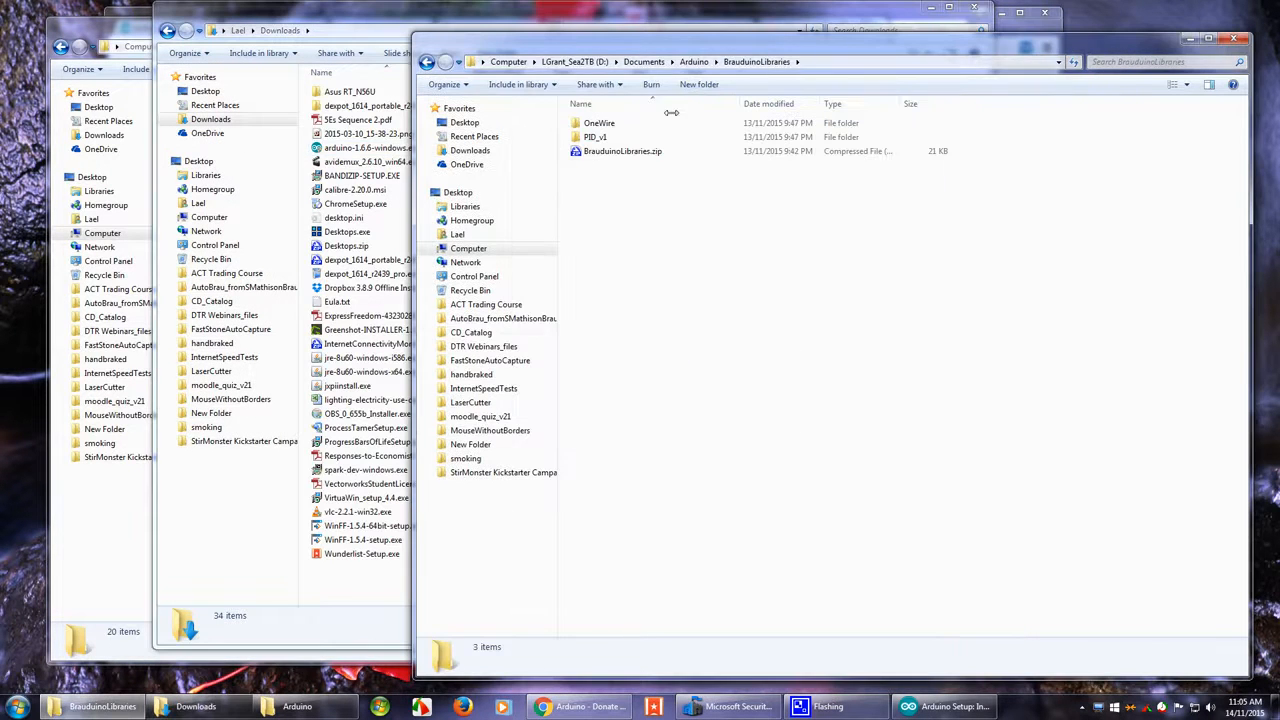
Step: Copy the OneWire and PID_v1 folders and bring the Arduino installation folder forward
left_click(599, 122)
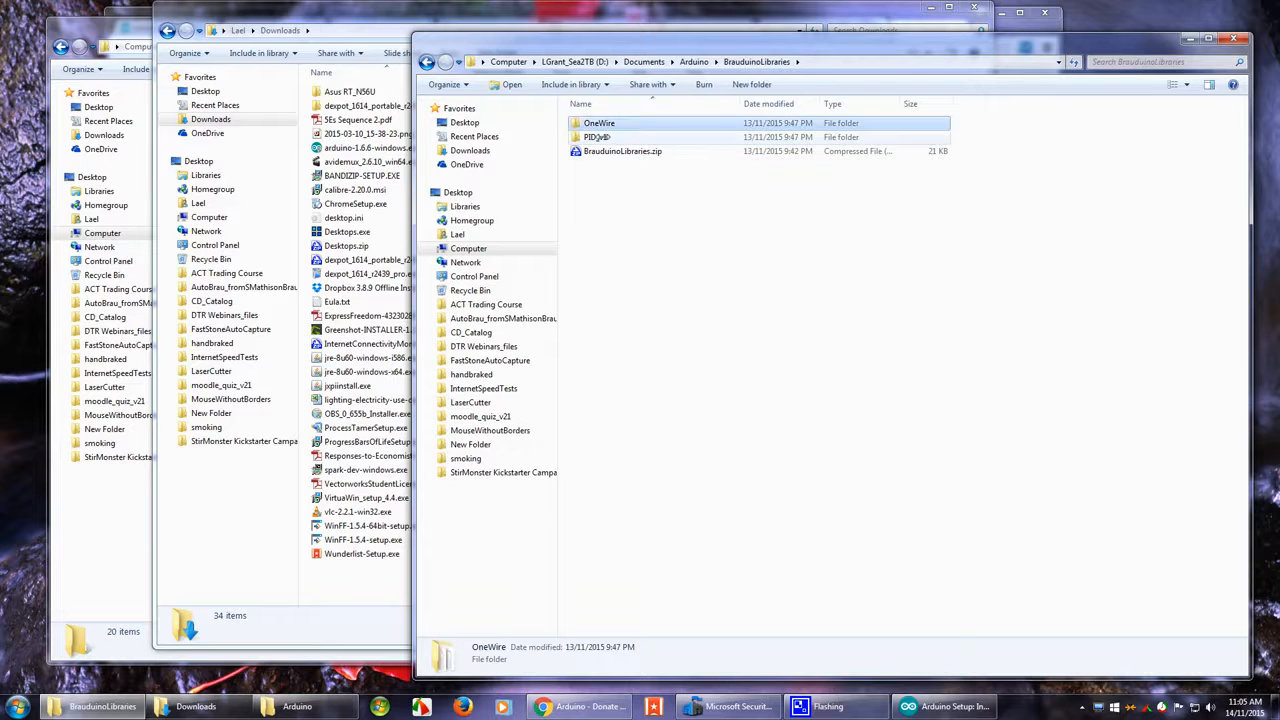
left_click(595, 137)
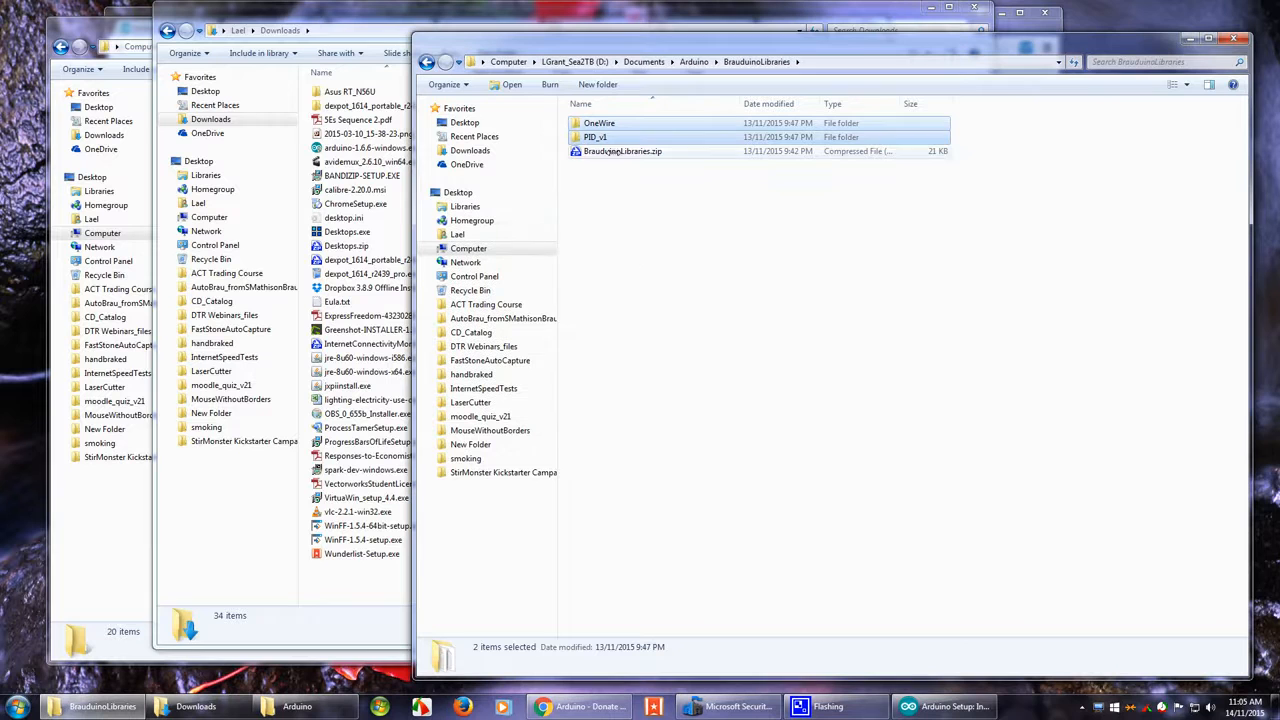
mouse_move(610, 124)
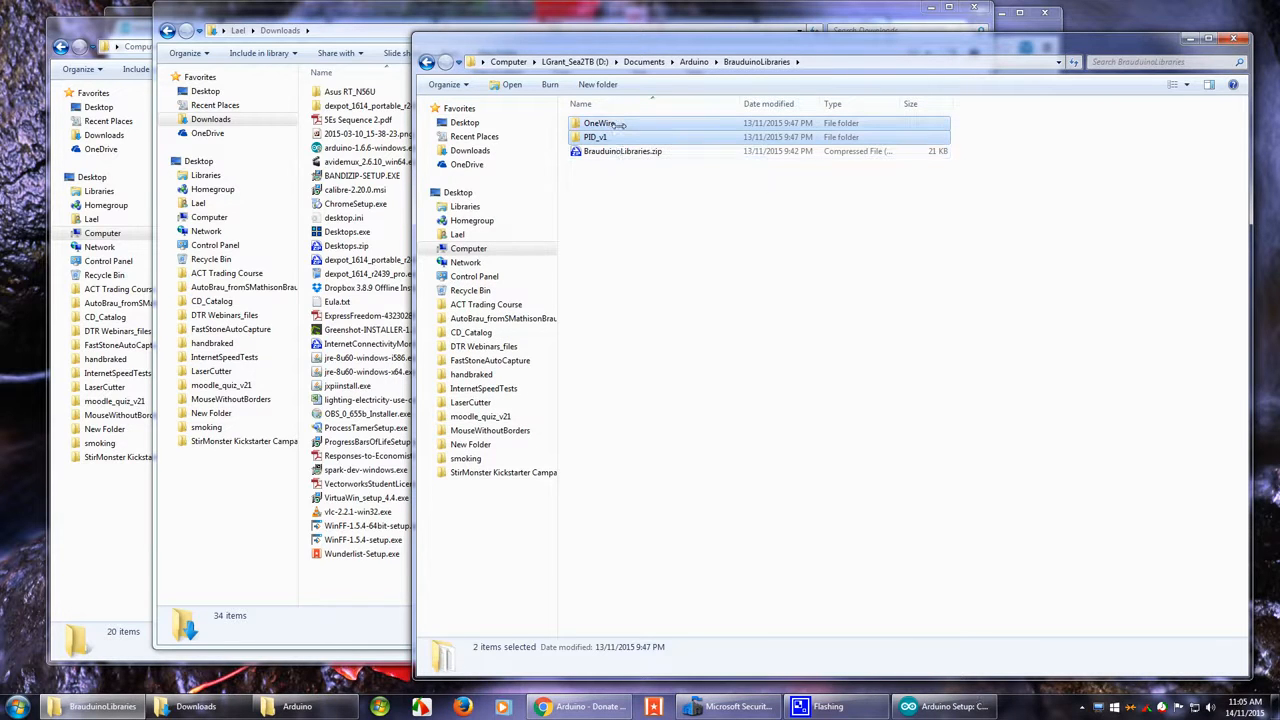
right_click(603, 123)
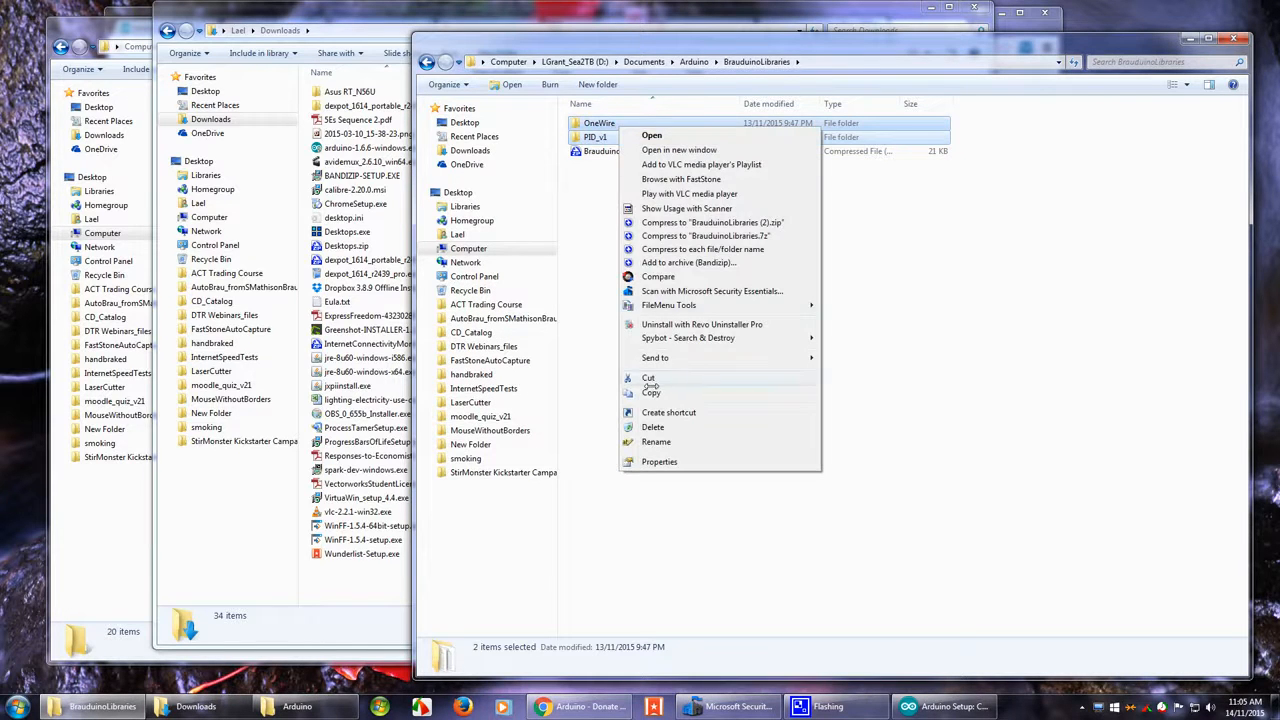
left_click(812, 250)
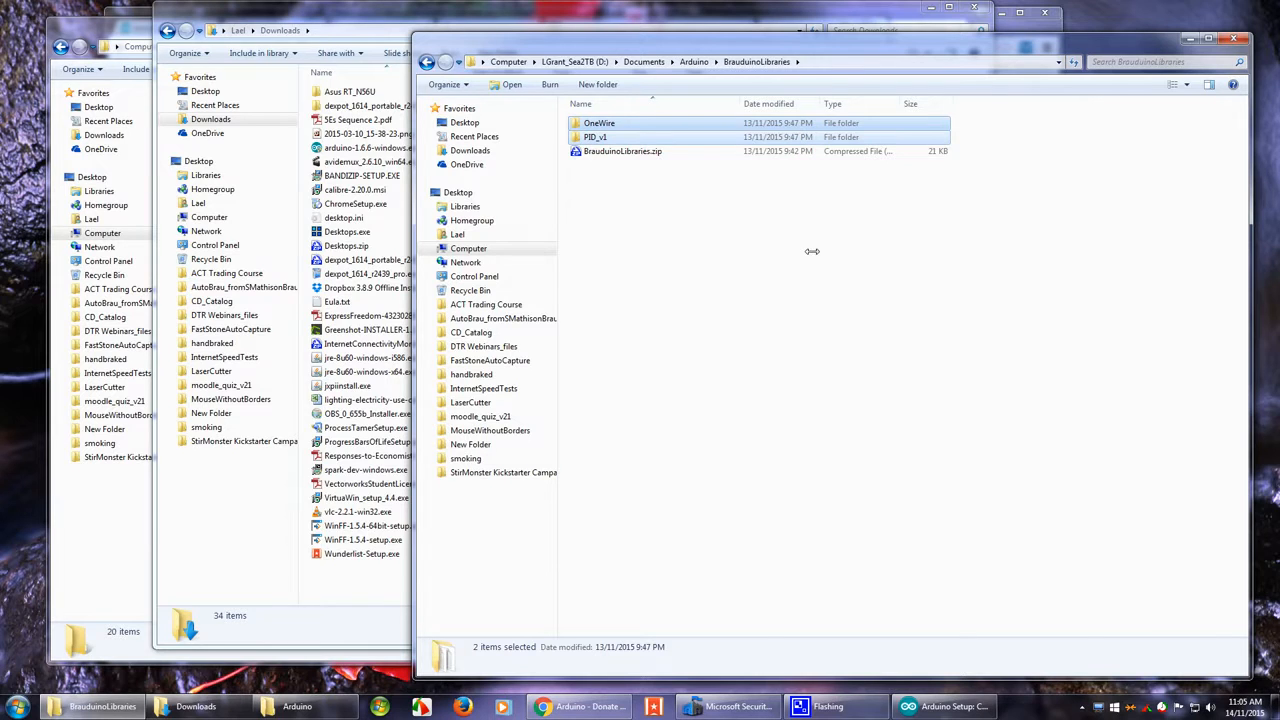
left_click(294, 704)
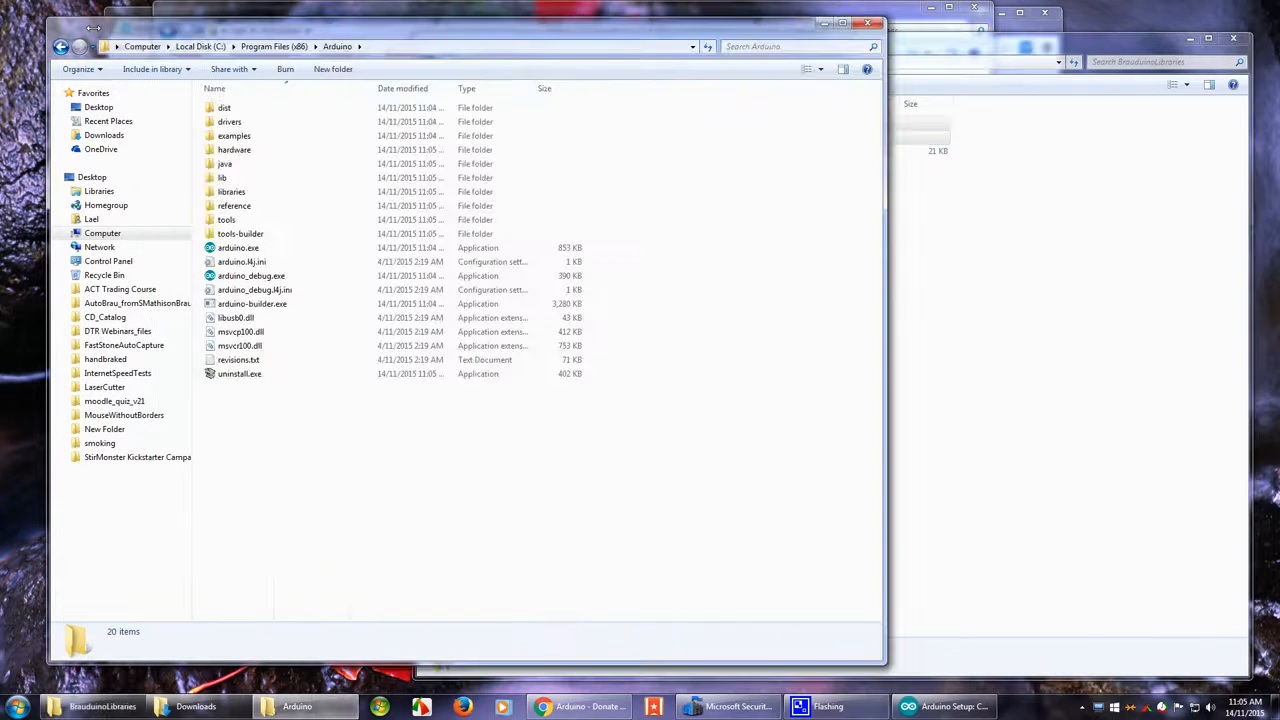
Step: Paste OneWire and PID_v1 into the new Arduino libraries folder with administrator permission
double_click(231, 191)
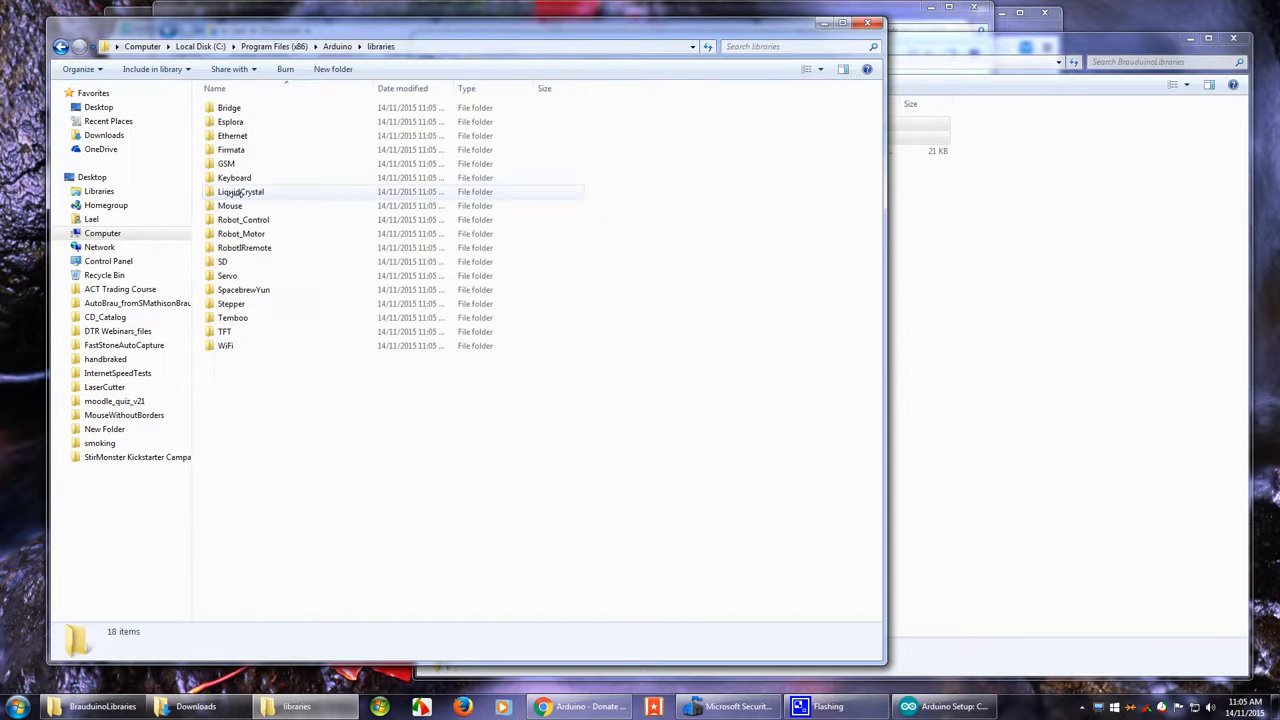
right_click(280, 427)
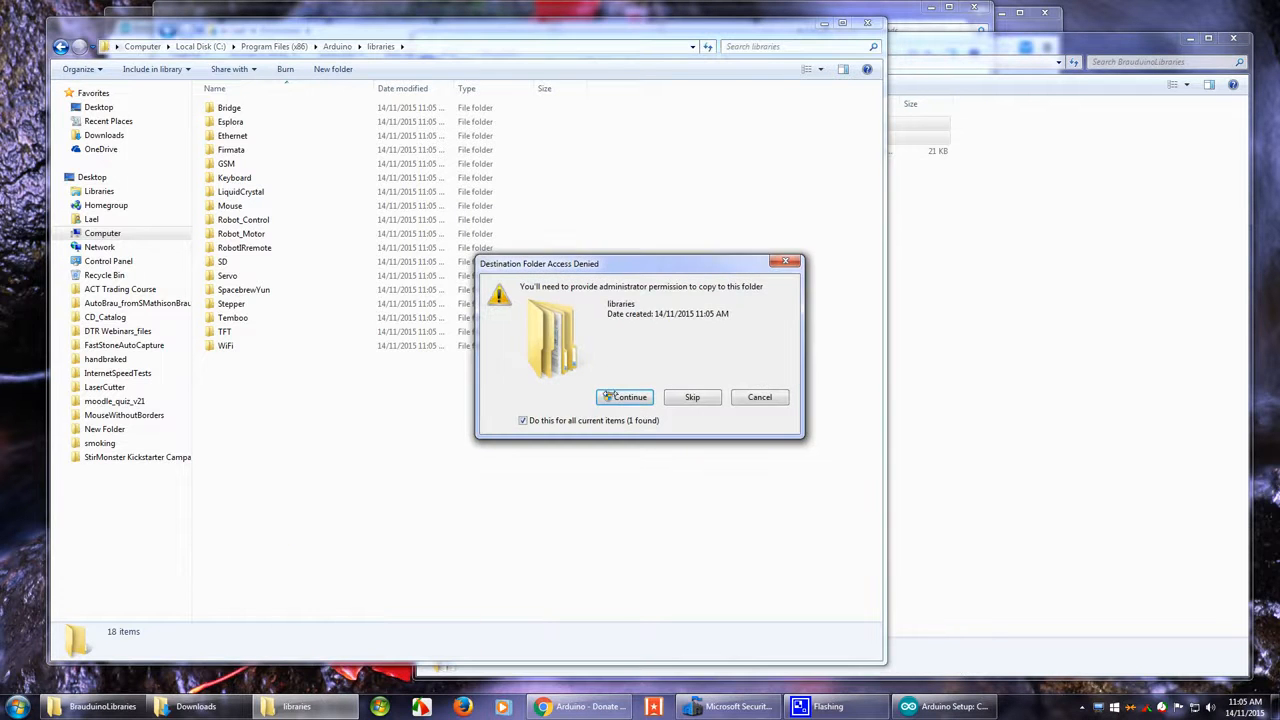
left_click(624, 397)
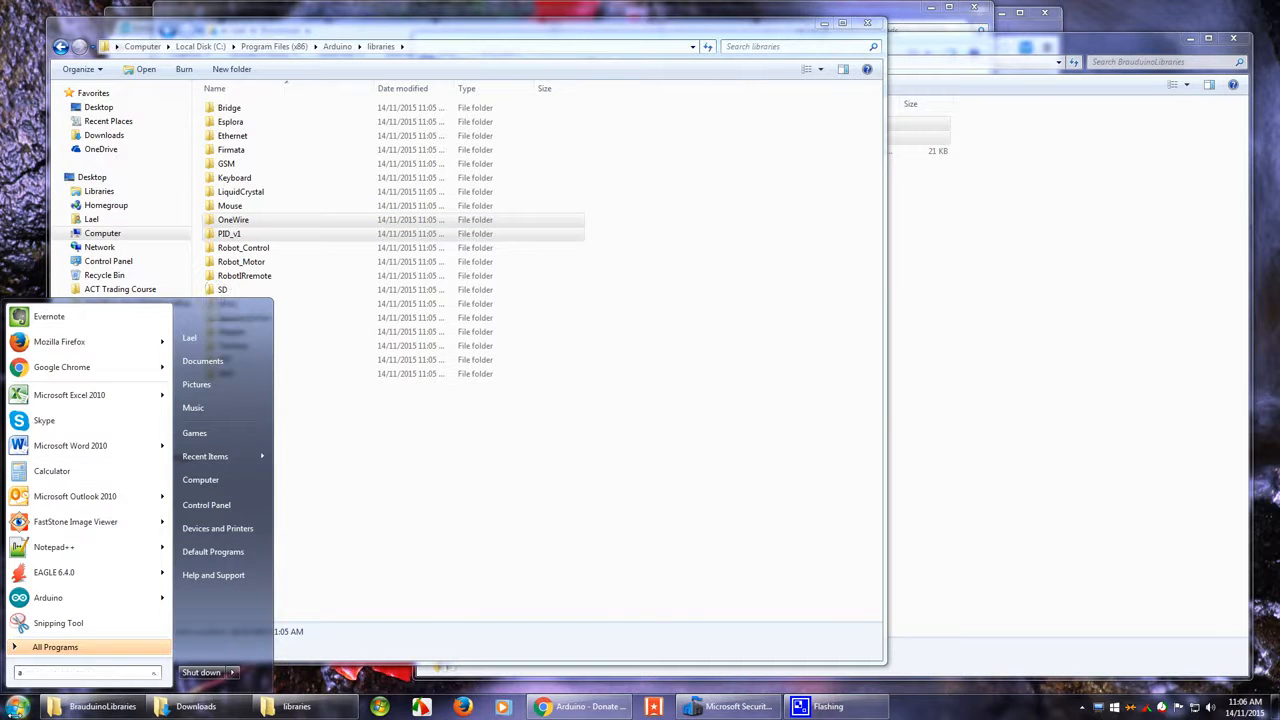
Step: Launch Arduino IDE and set the port to COM175 (Arduino Mega 2560)
type("arduino")
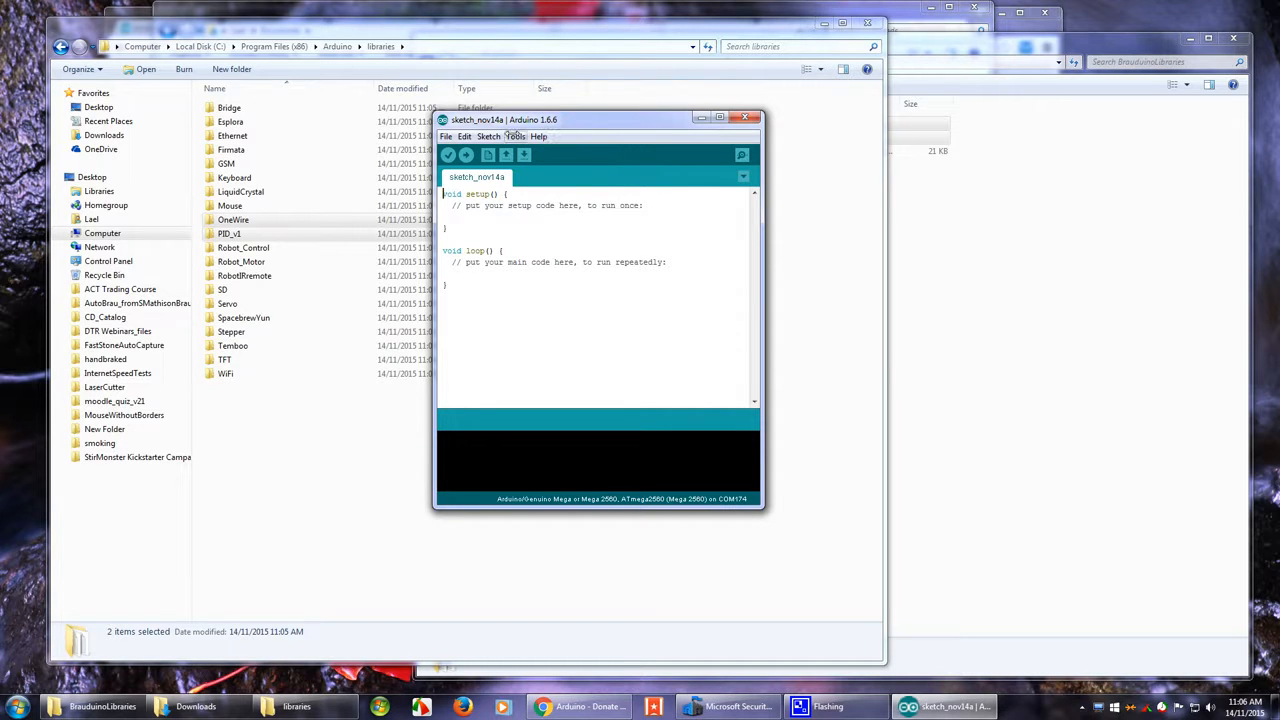
left_click(515, 136)
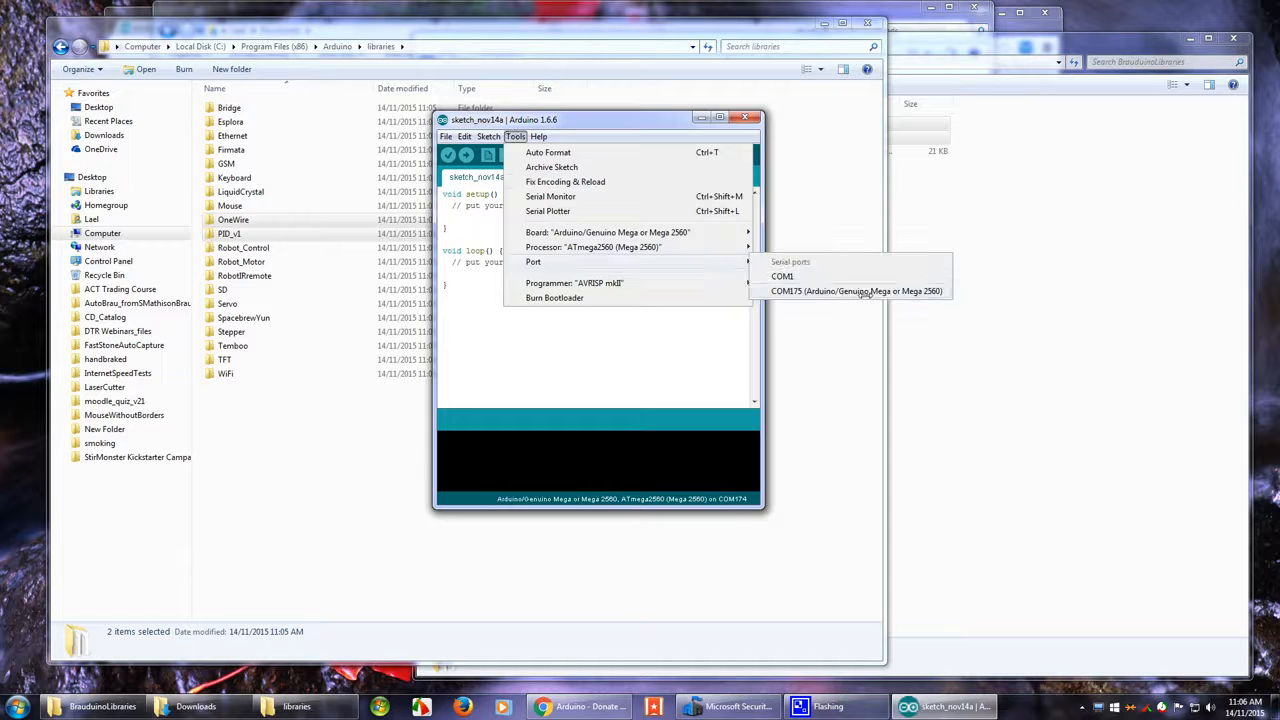
left_click(859, 291)
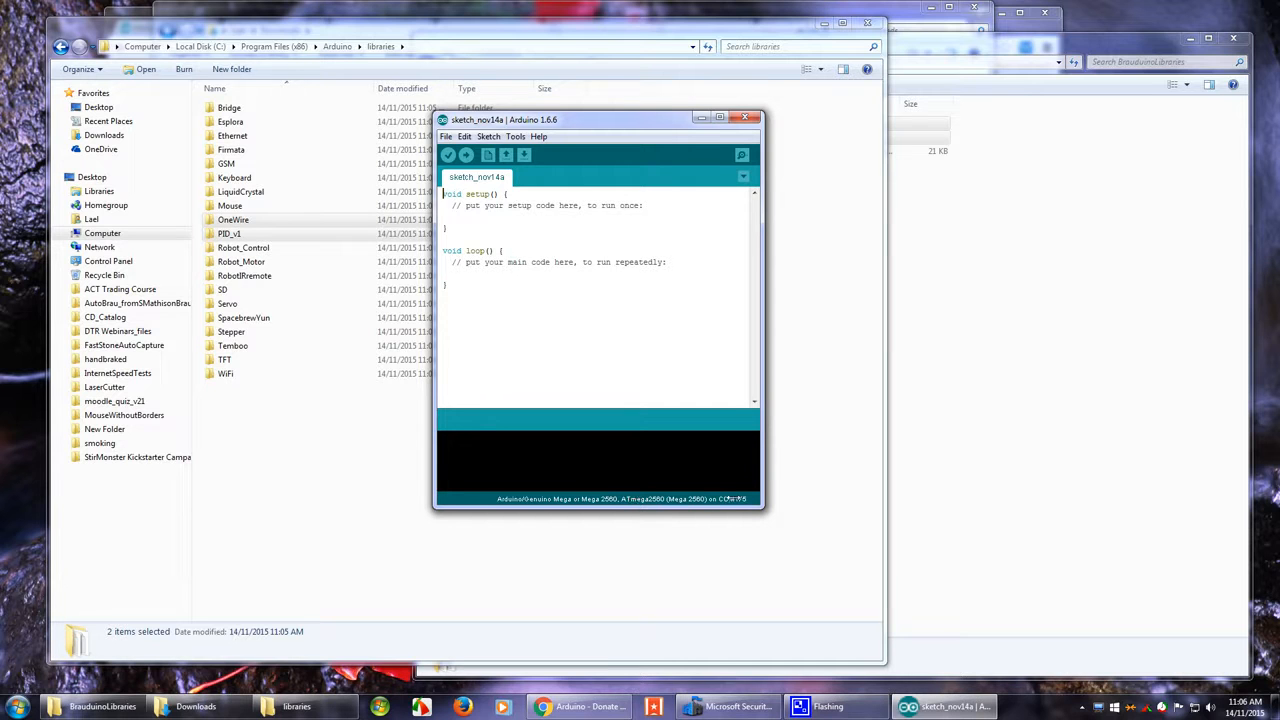
left_click(516, 136)
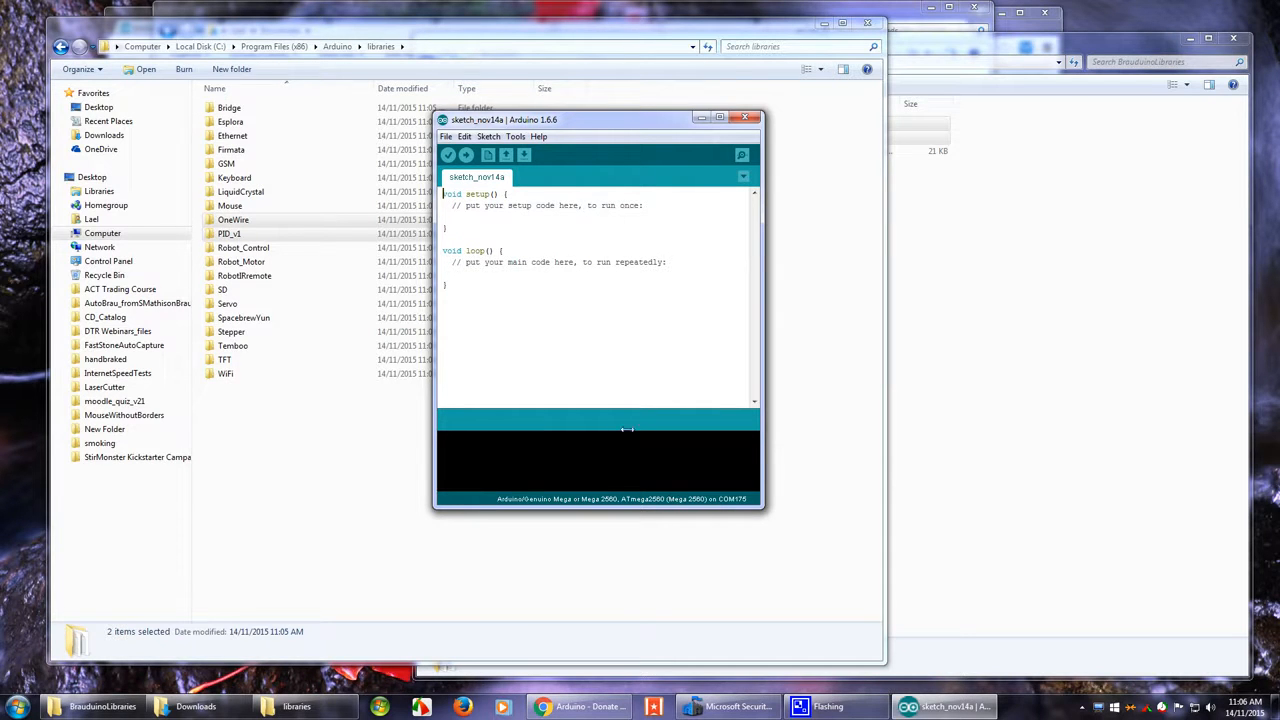
Step: Open ArdBir_2_8_3RC8.ino from the Brauduino - ArdBir versions folder
left_click(447, 136)
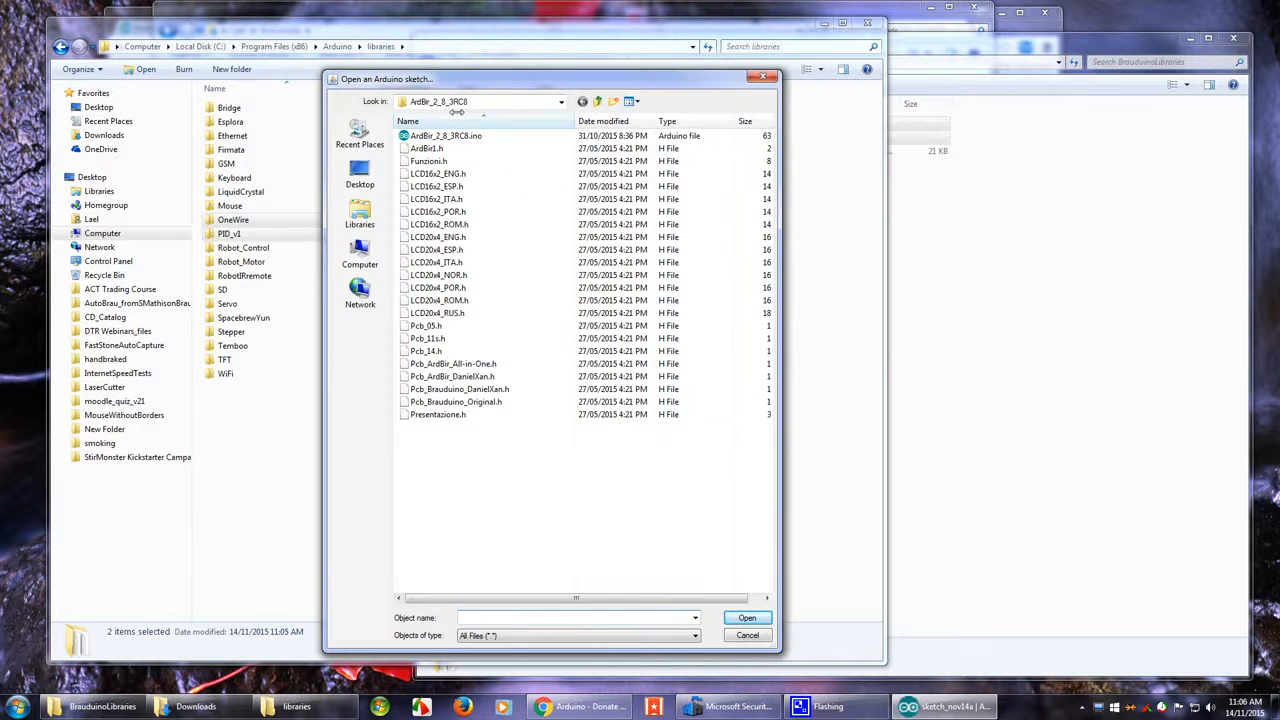
left_click(559, 102)
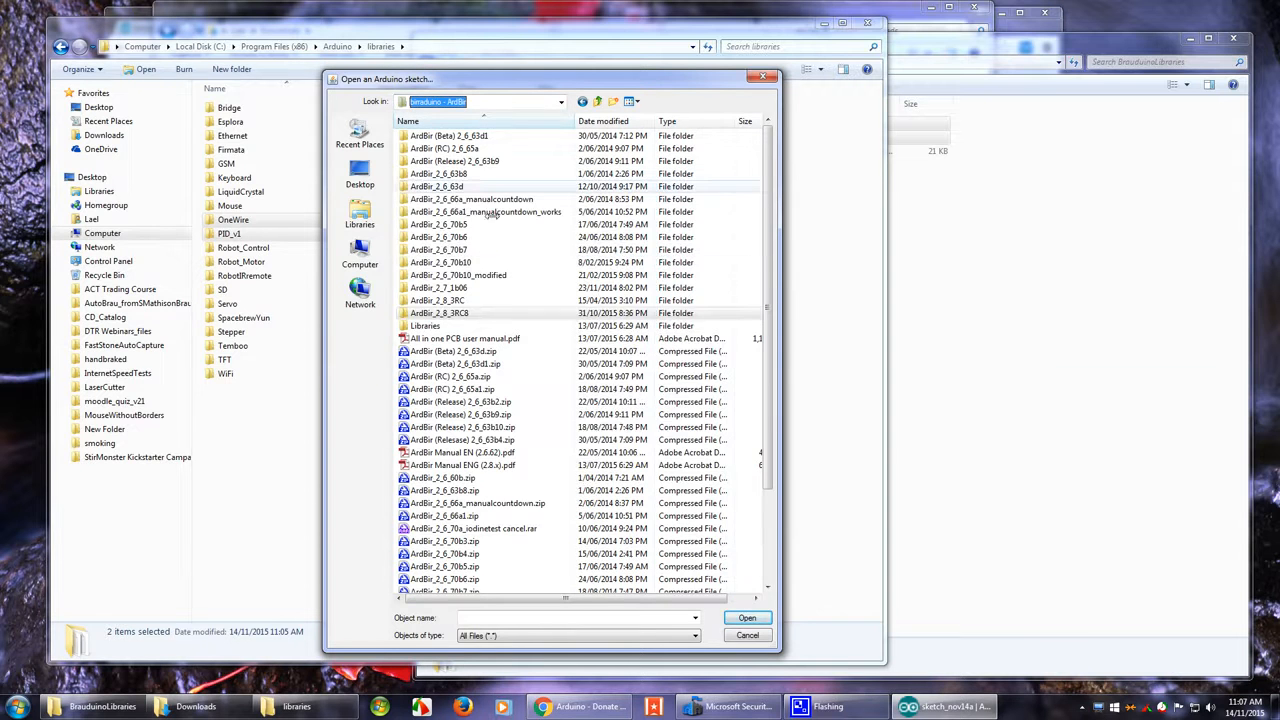
double_click(450, 313)
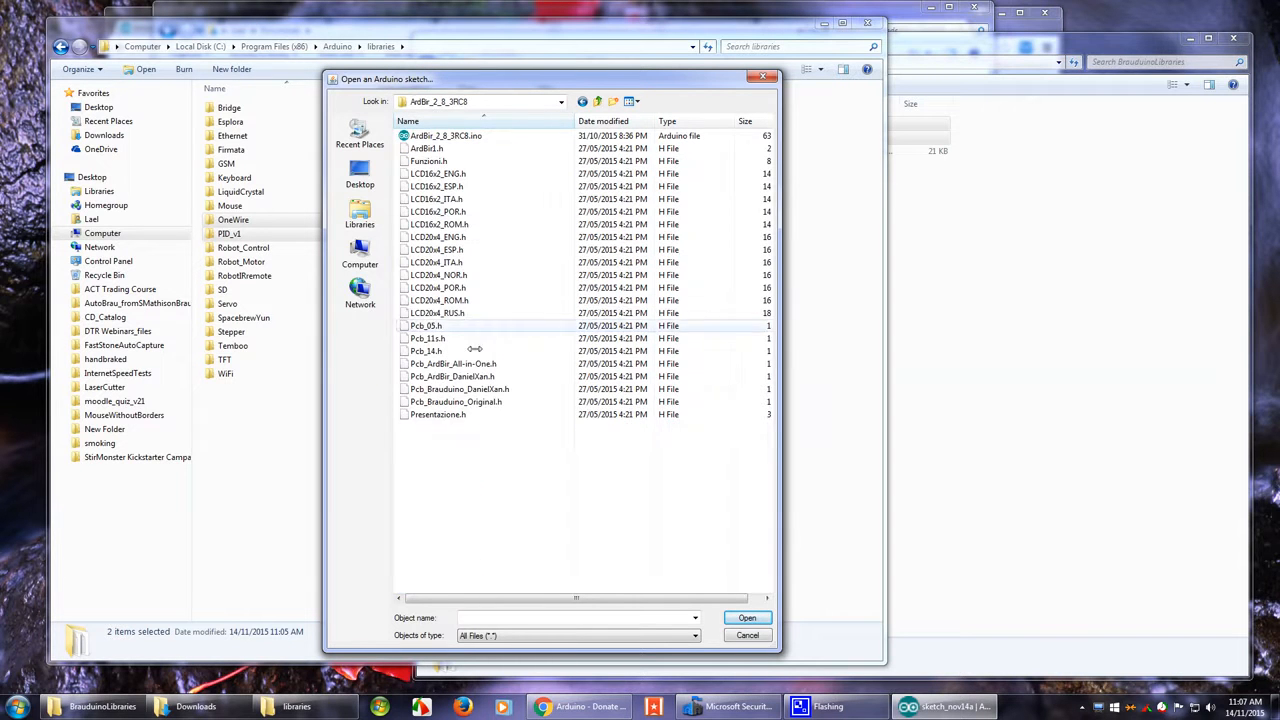
left_click(442, 135)
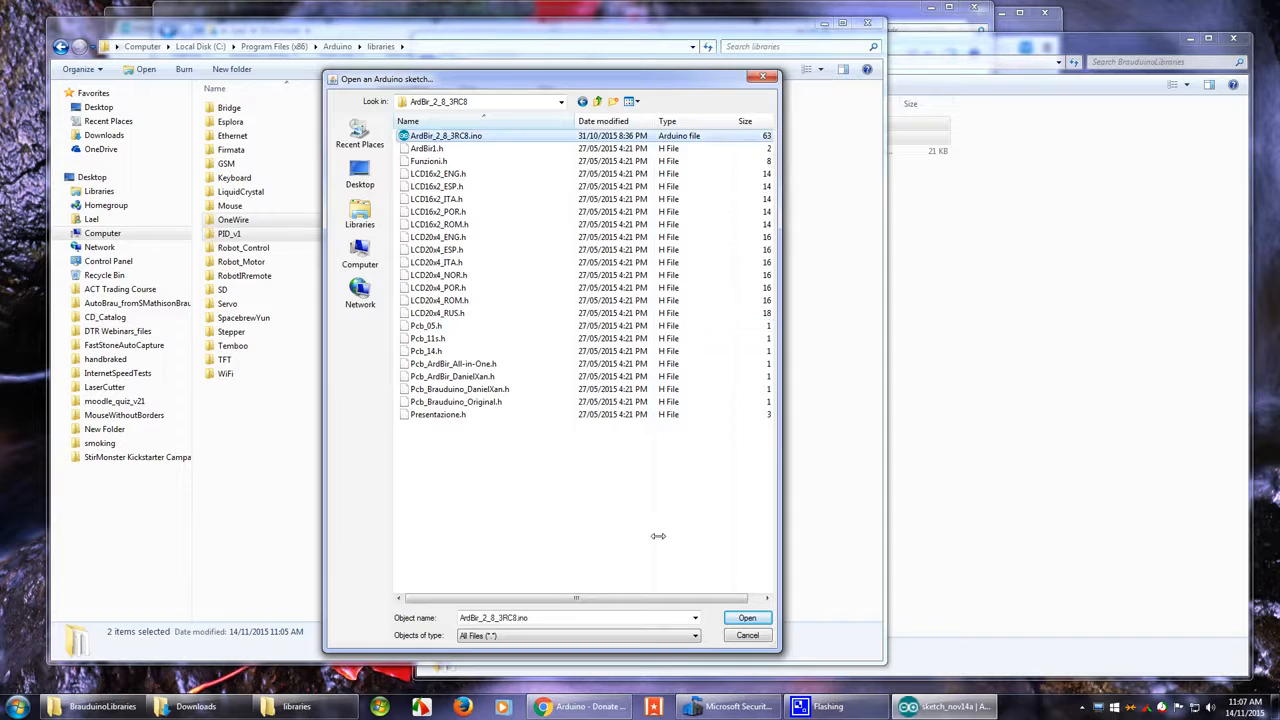
left_click(747, 618)
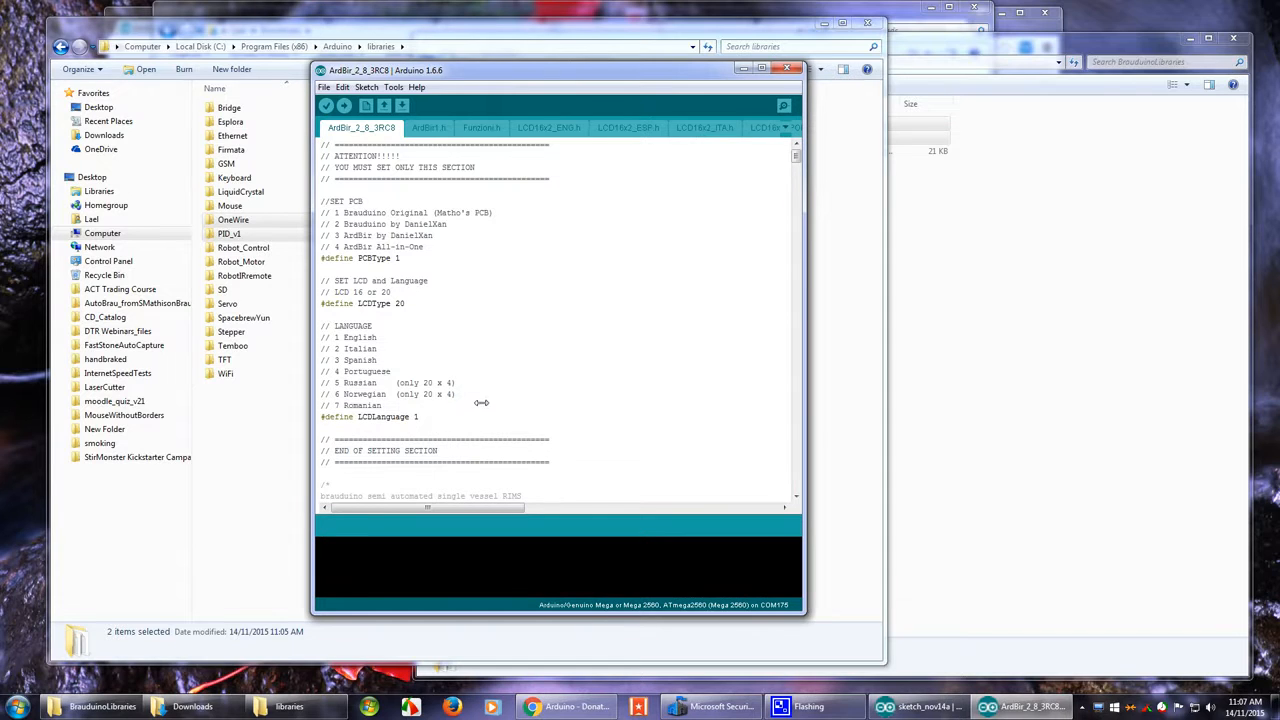
mouse_move(514, 345)
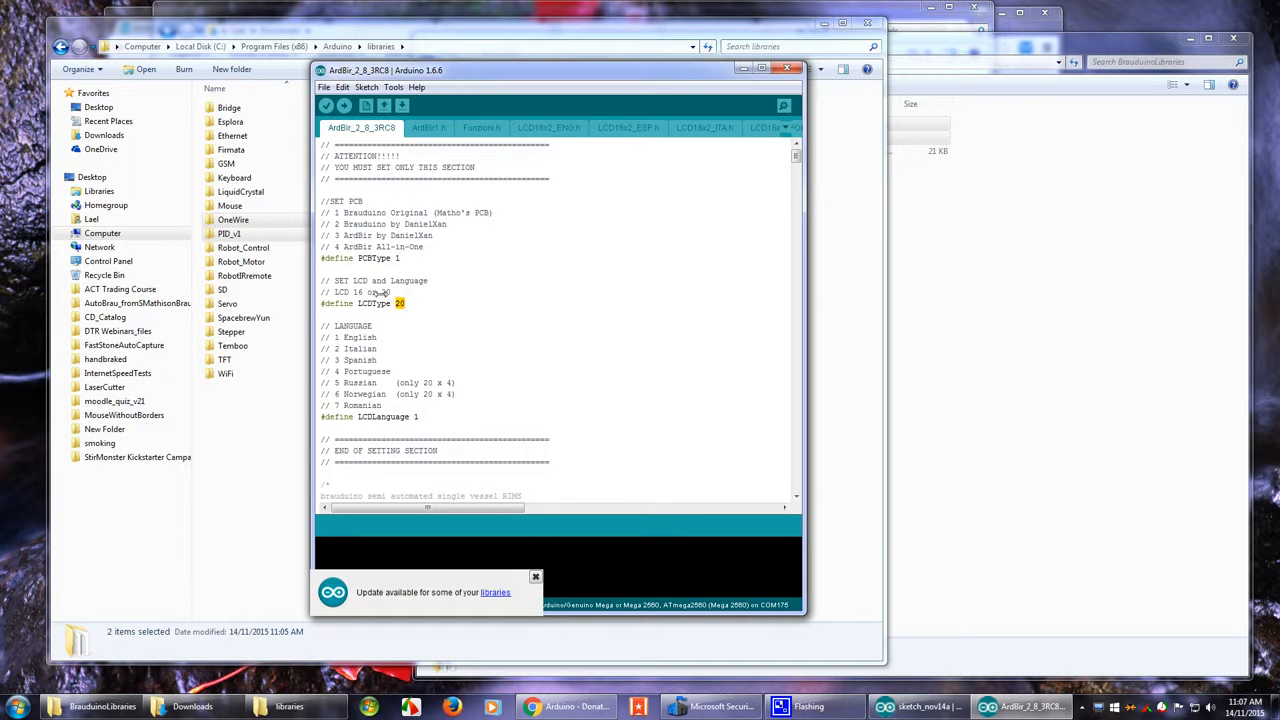
mouse_move(429, 406)
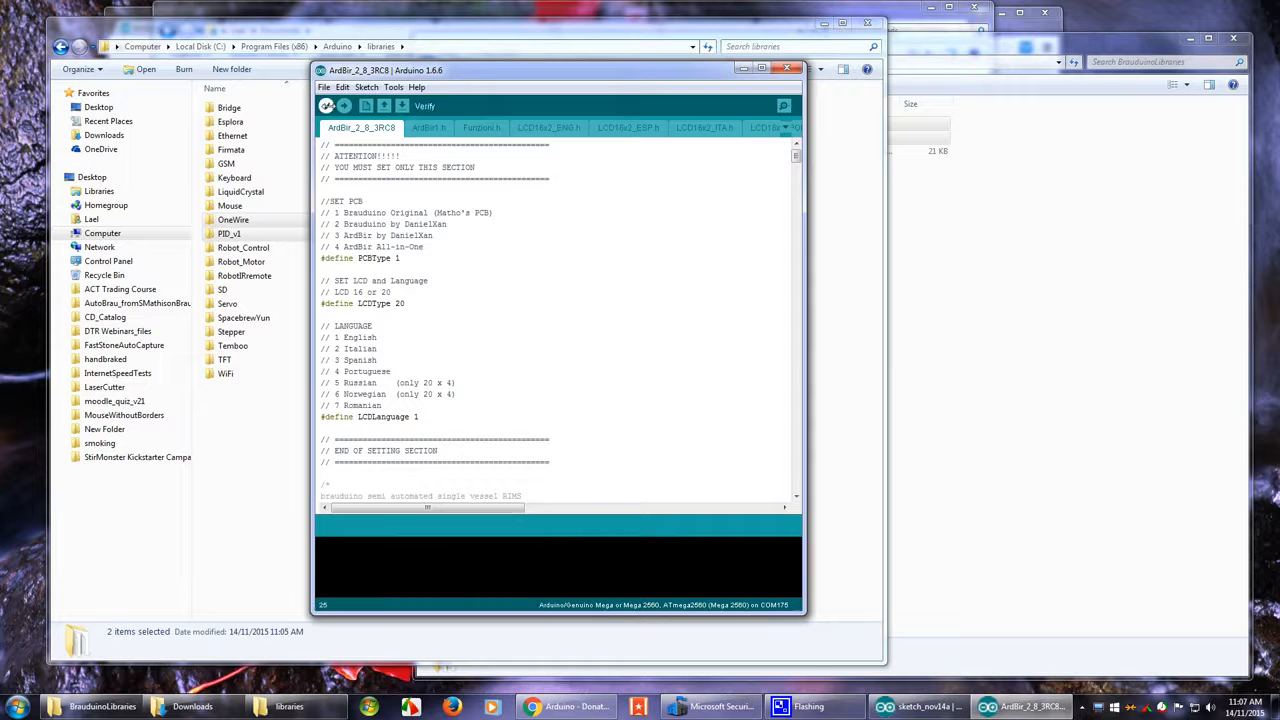
Step: Verify the ArdBir sketch so it compiles for the Mega
left_click(327, 107)
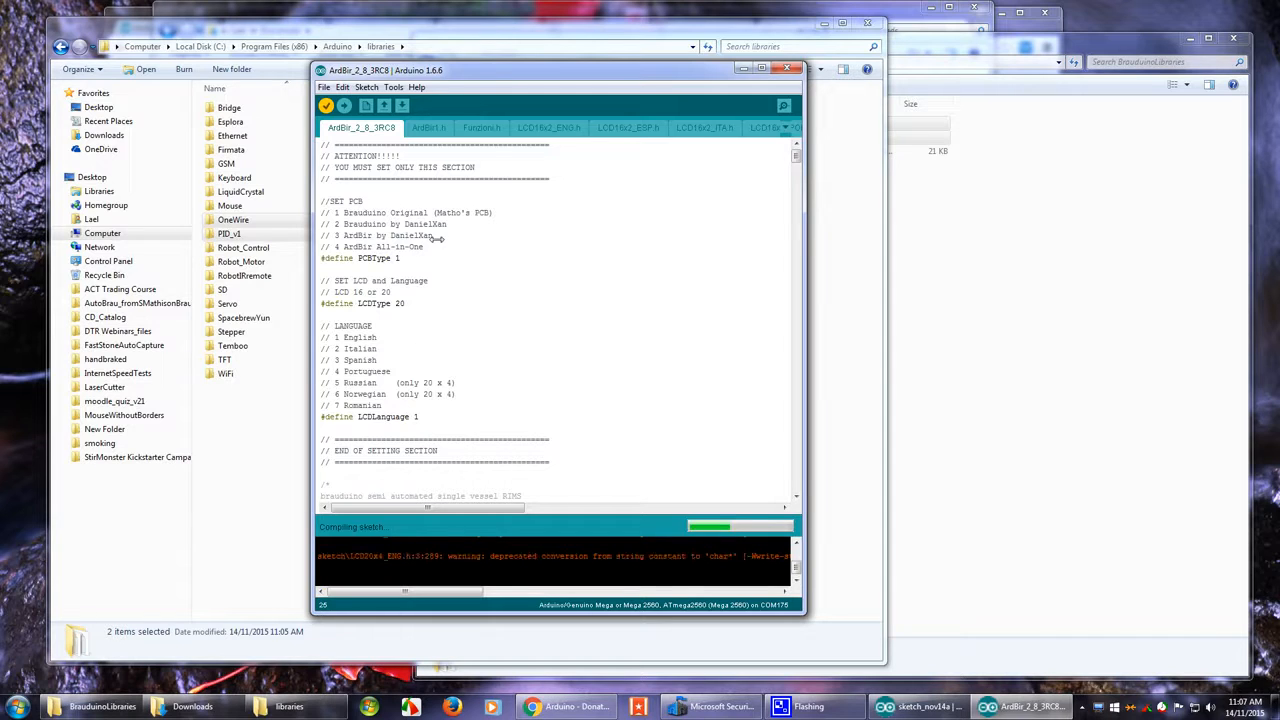
mouse_move(793, 624)
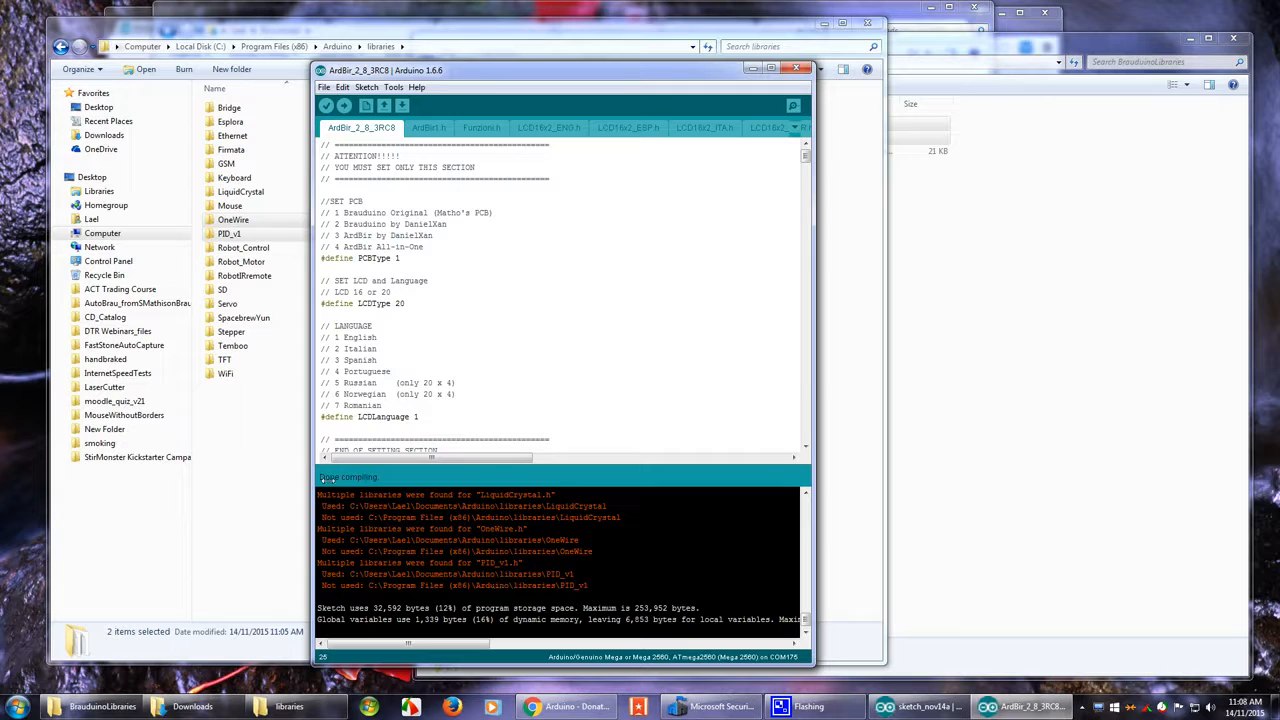
mouse_move(377, 476)
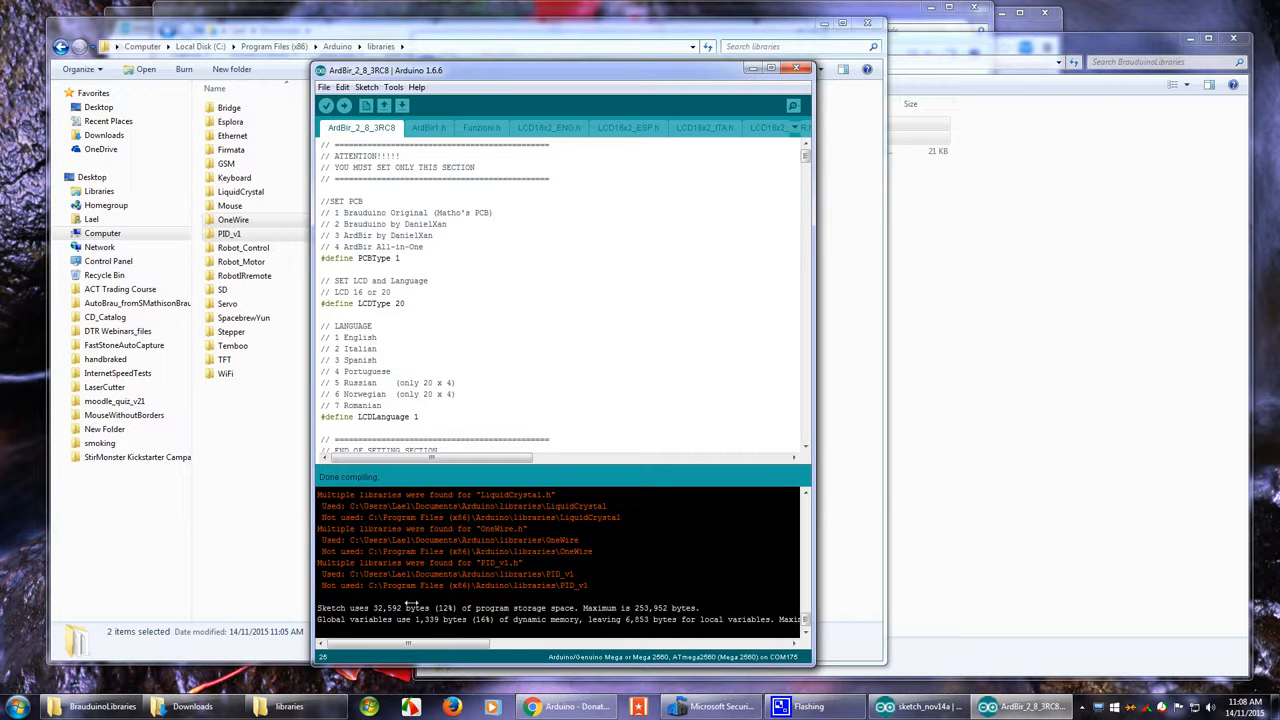
mouse_move(408, 595)
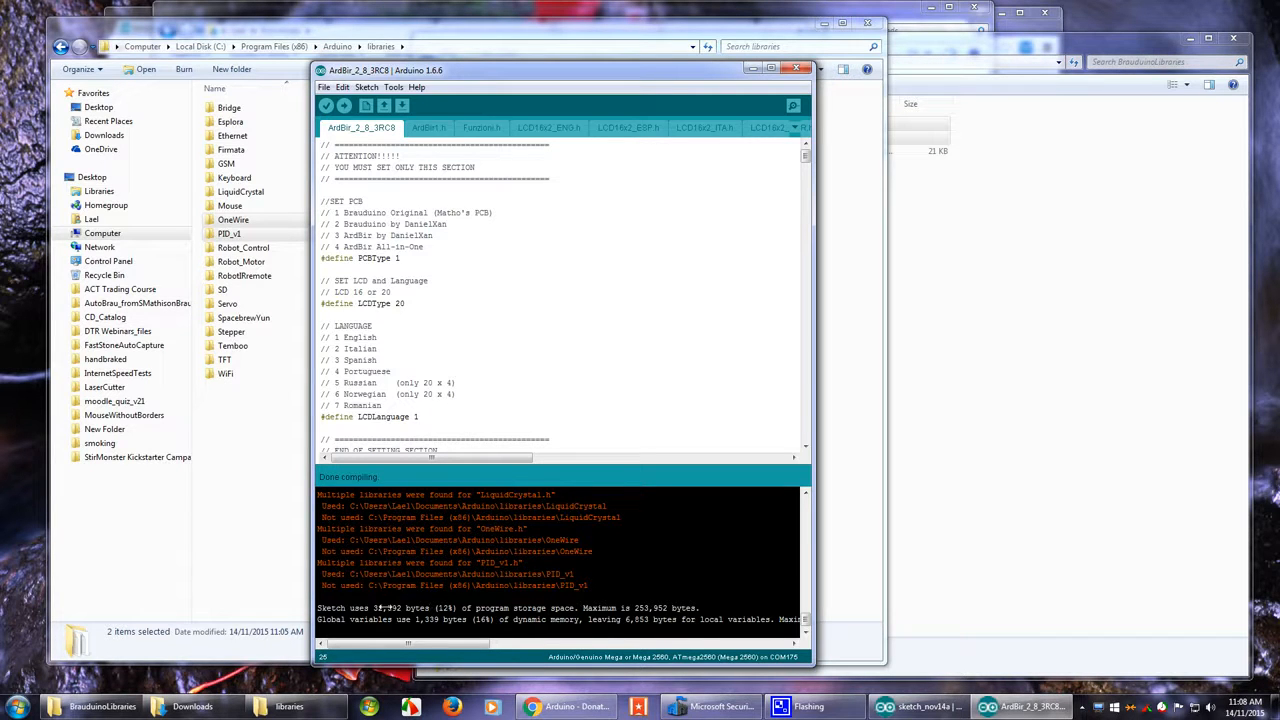
mouse_move(410, 609)
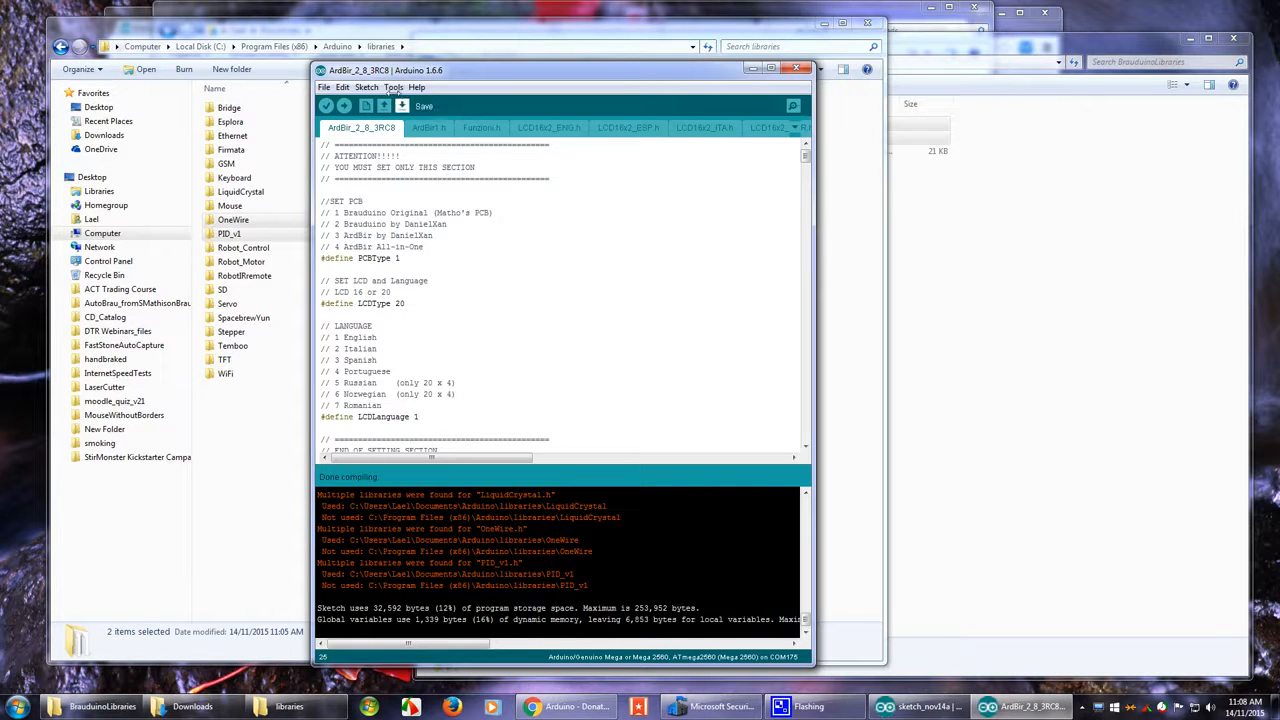
Step: Upload the ArdBir_2_8_3RC8 sketch to the Mega 2560 until Done uploading appears
left_click(394, 87)
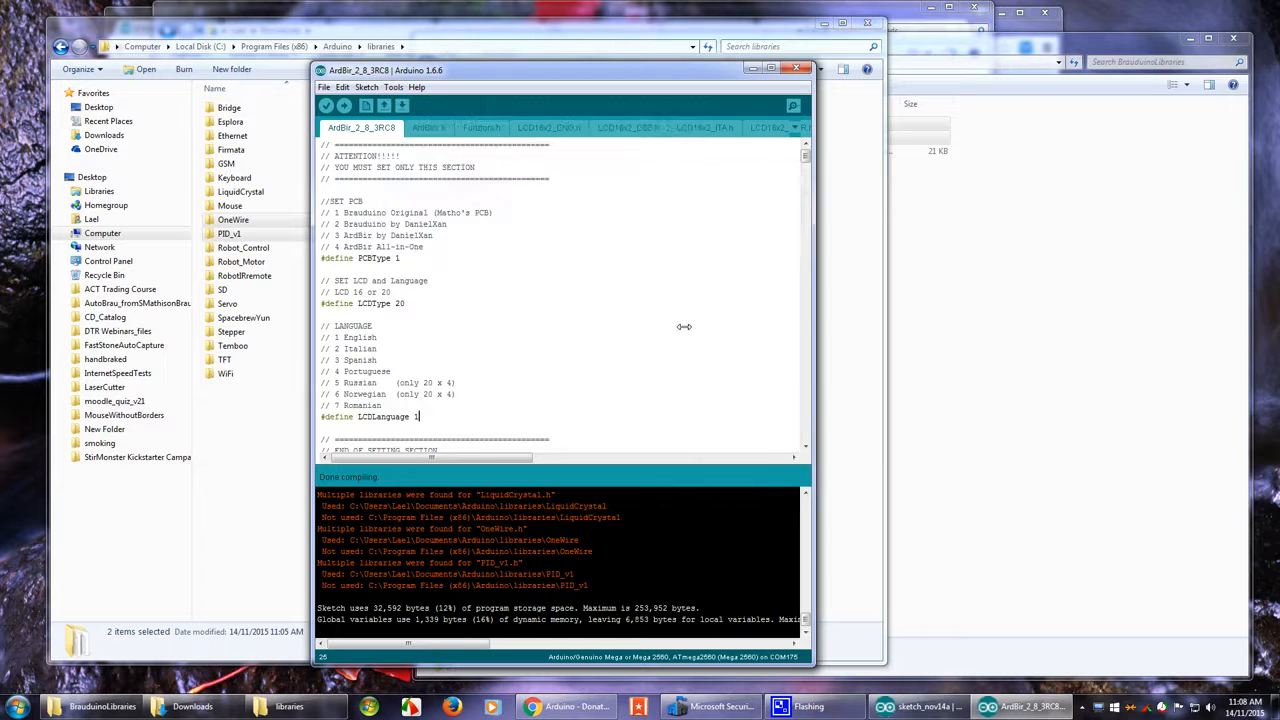
left_click(344, 107)
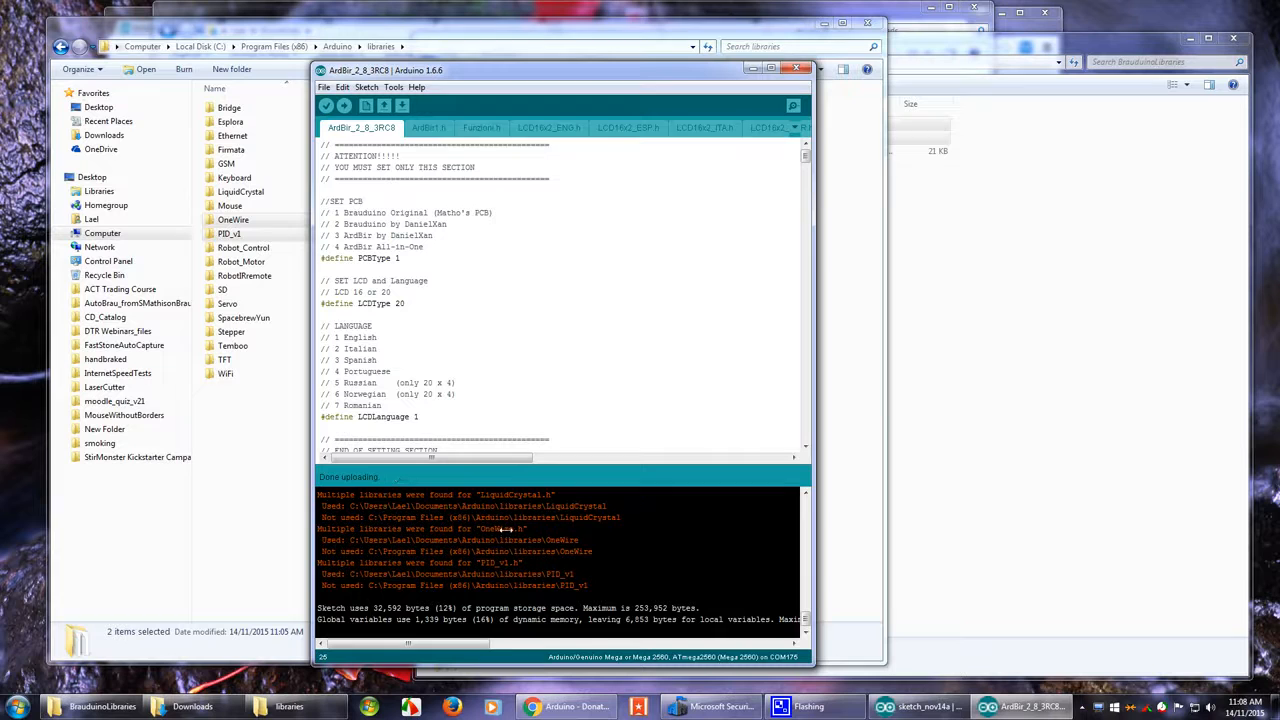
mouse_move(510, 528)
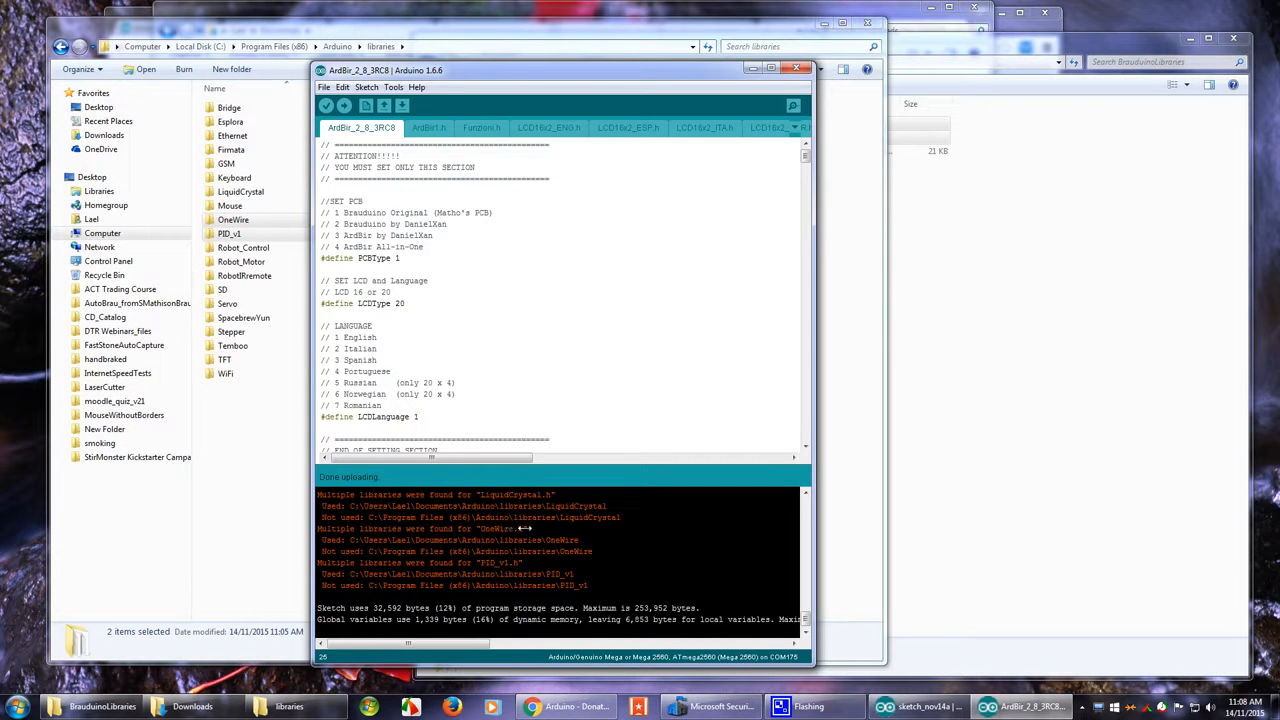